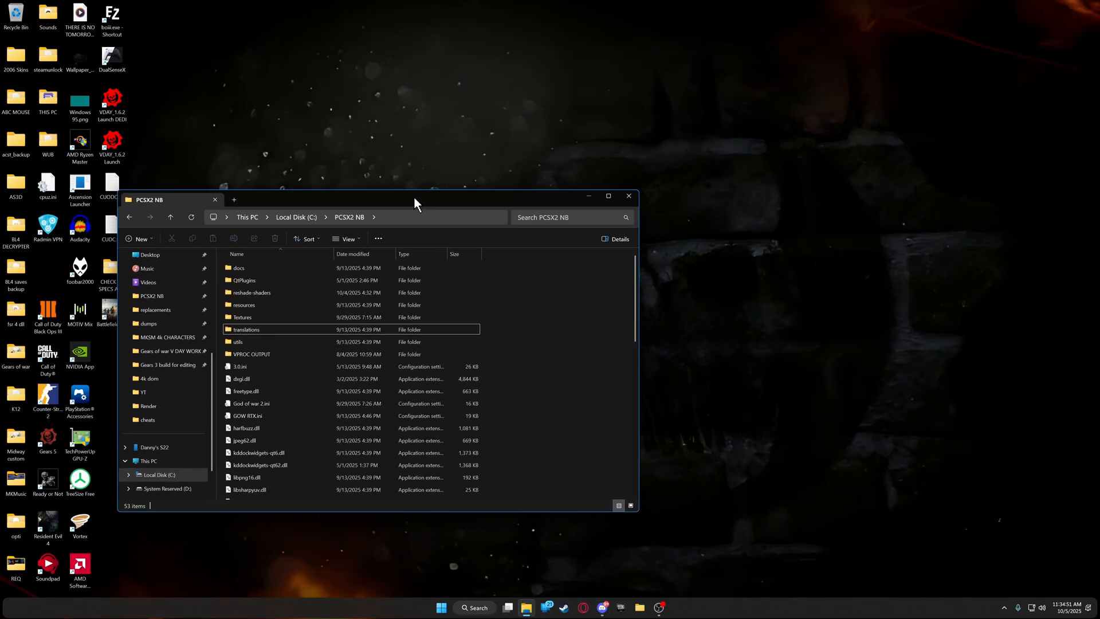
- Open a second File Explorer window at Home and locate pcsx2-qt.exe in PCSX2 NB
right_click(525, 607)
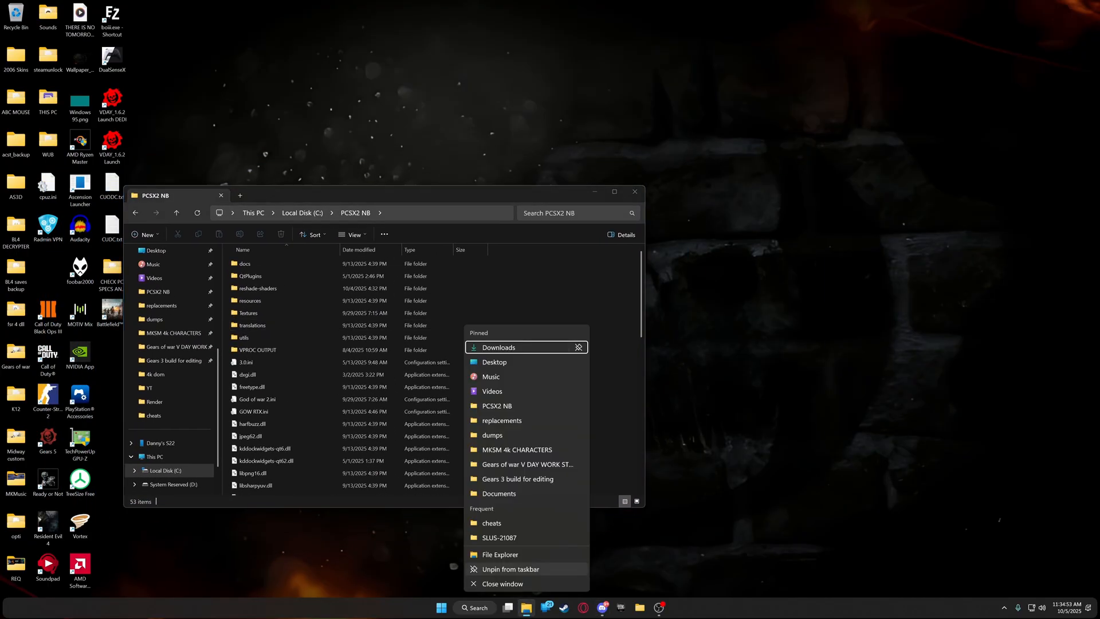
left_click(500, 554)
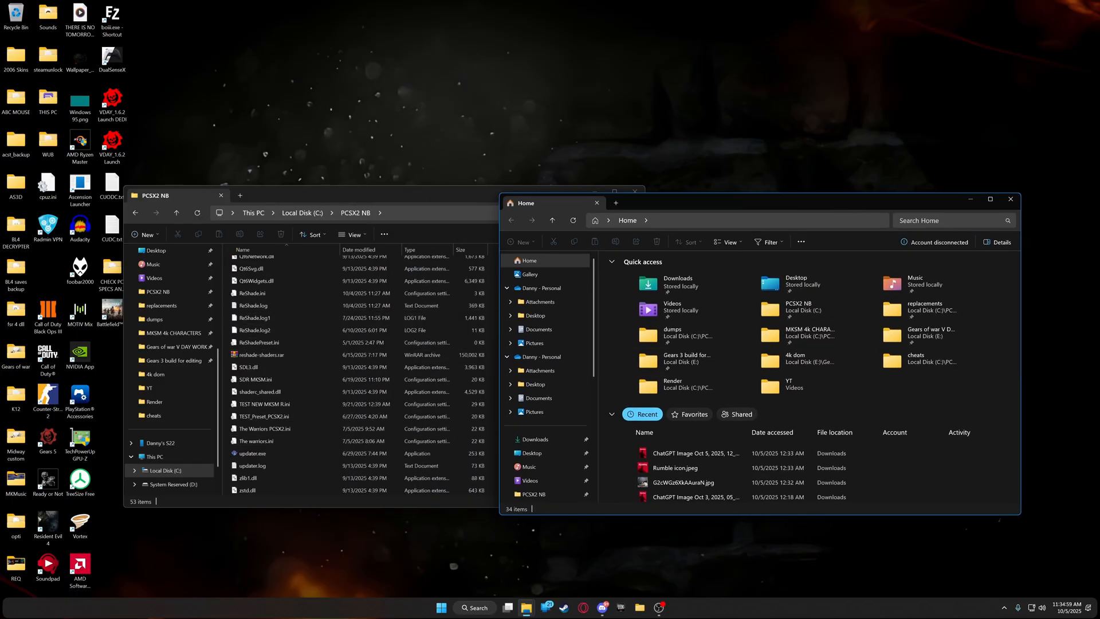
left_click(269, 415)
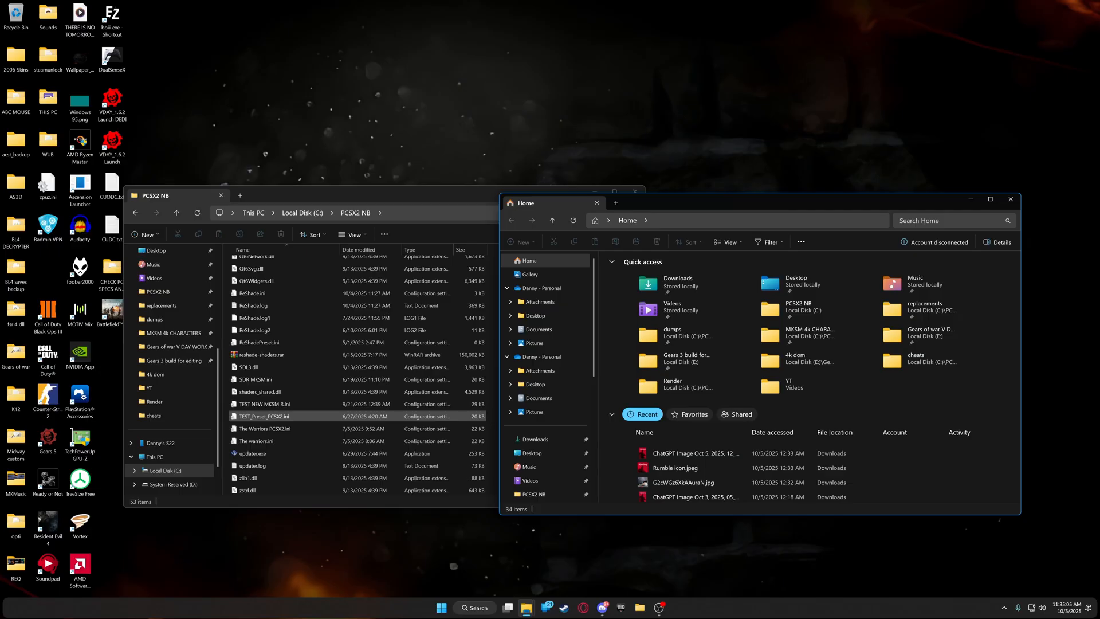
scroll("down", 3)
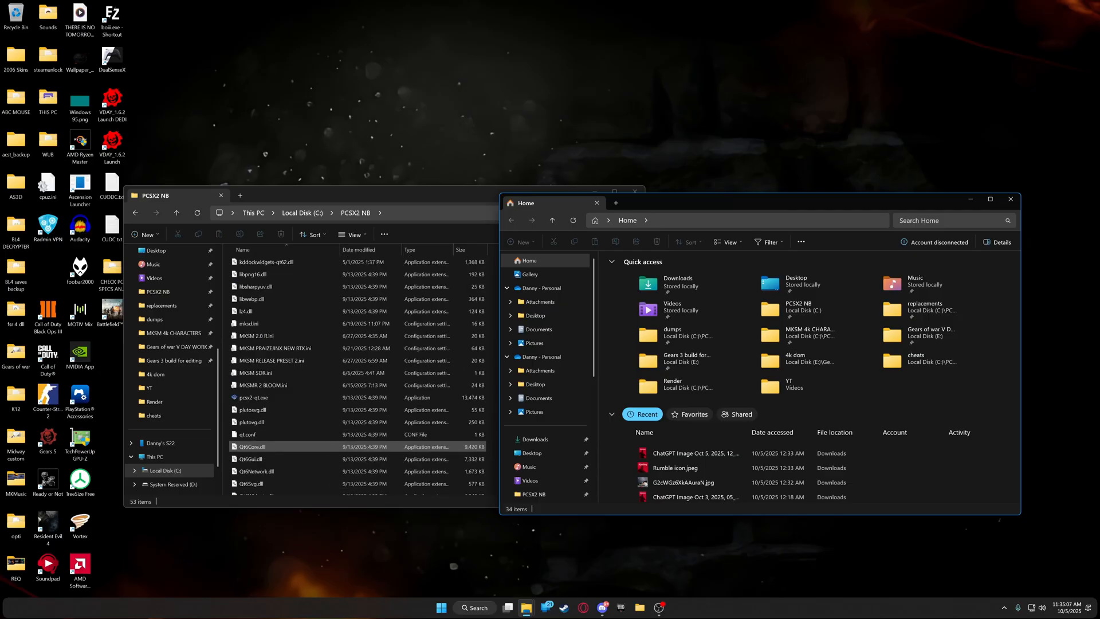
scroll("up", 3)
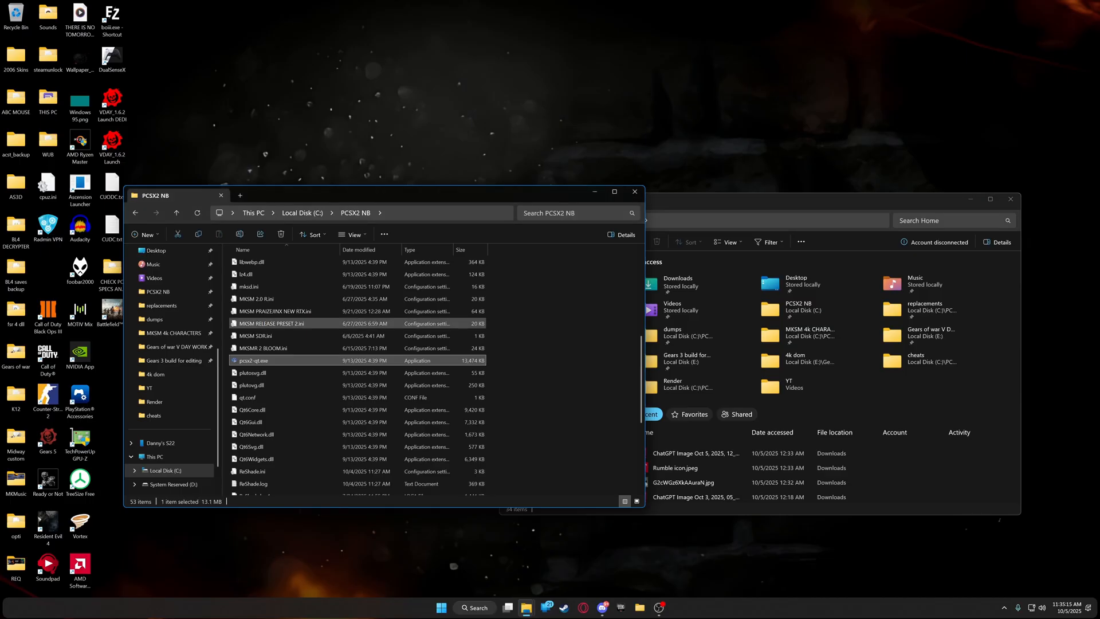
- Launch pcsx2-qt.exe and browse for a Texture Replacement search folder in Graphics settings
double_click(253, 360)
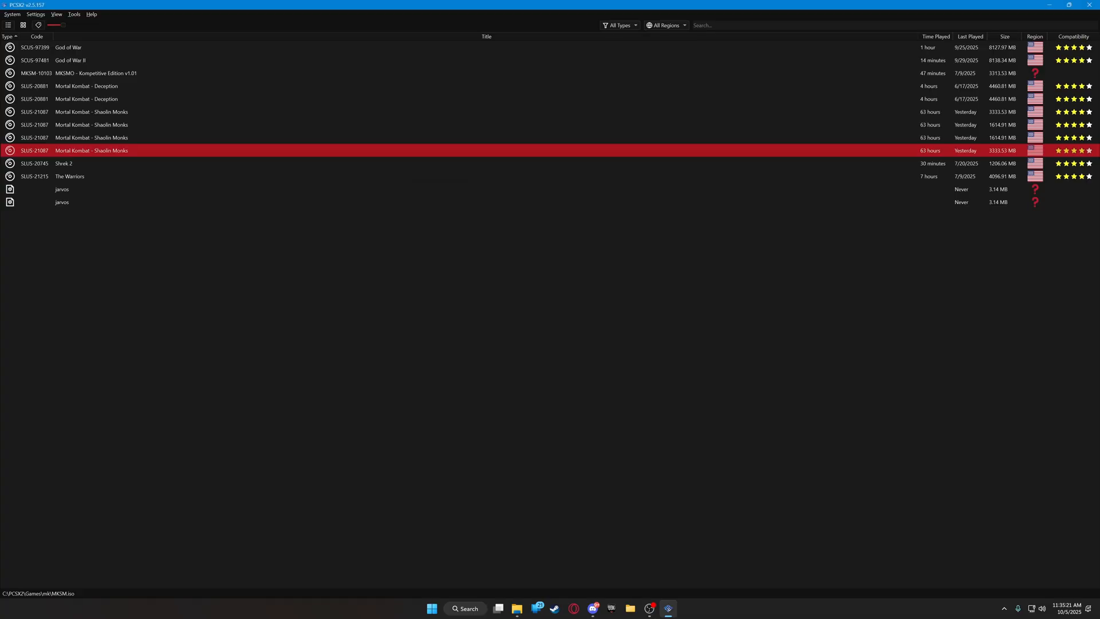
left_click(35, 14)
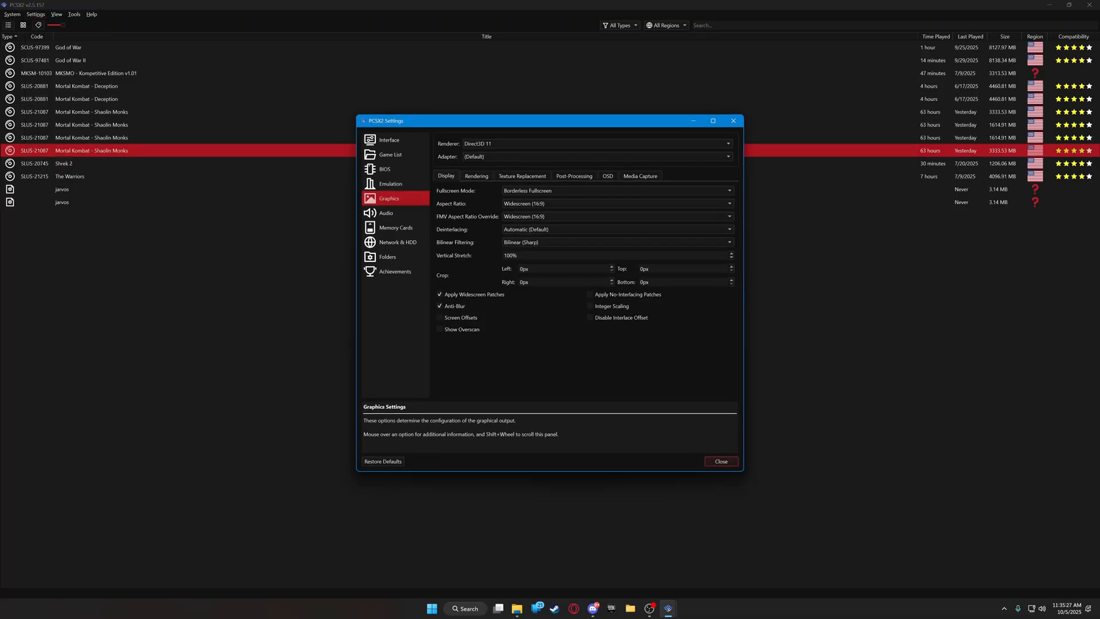
mouse_move(454, 306)
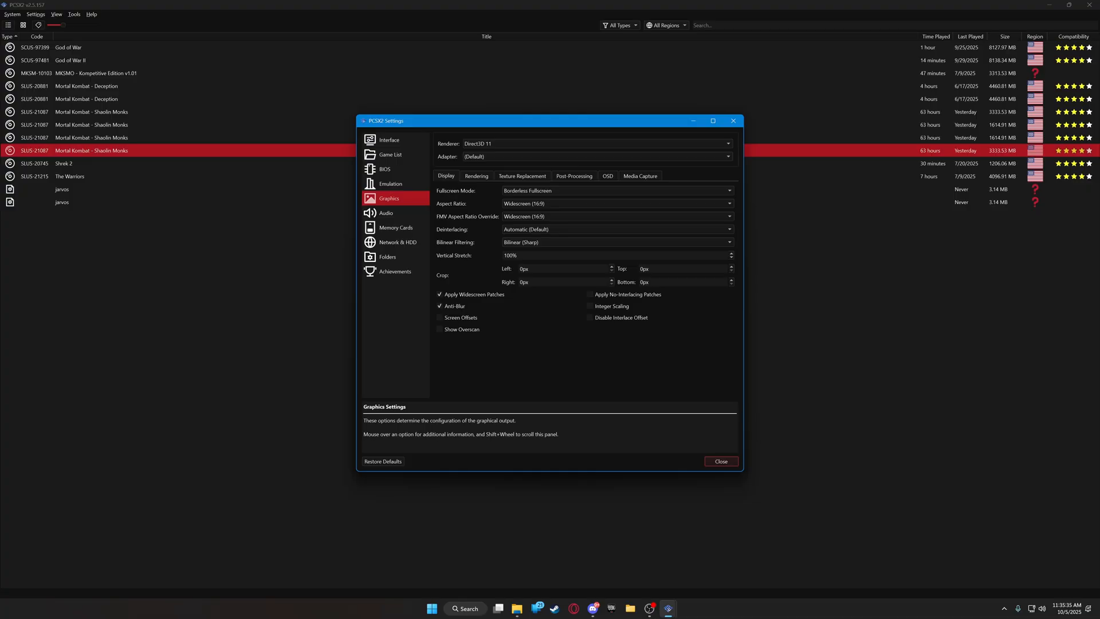
left_click(522, 175)
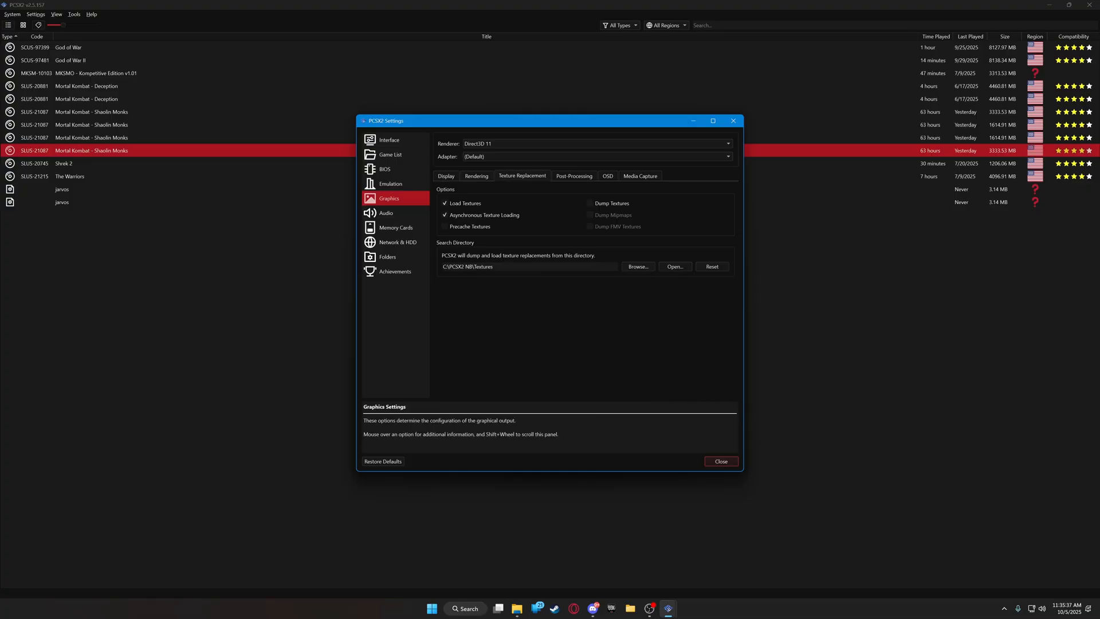
left_click(528, 267)
type("T")
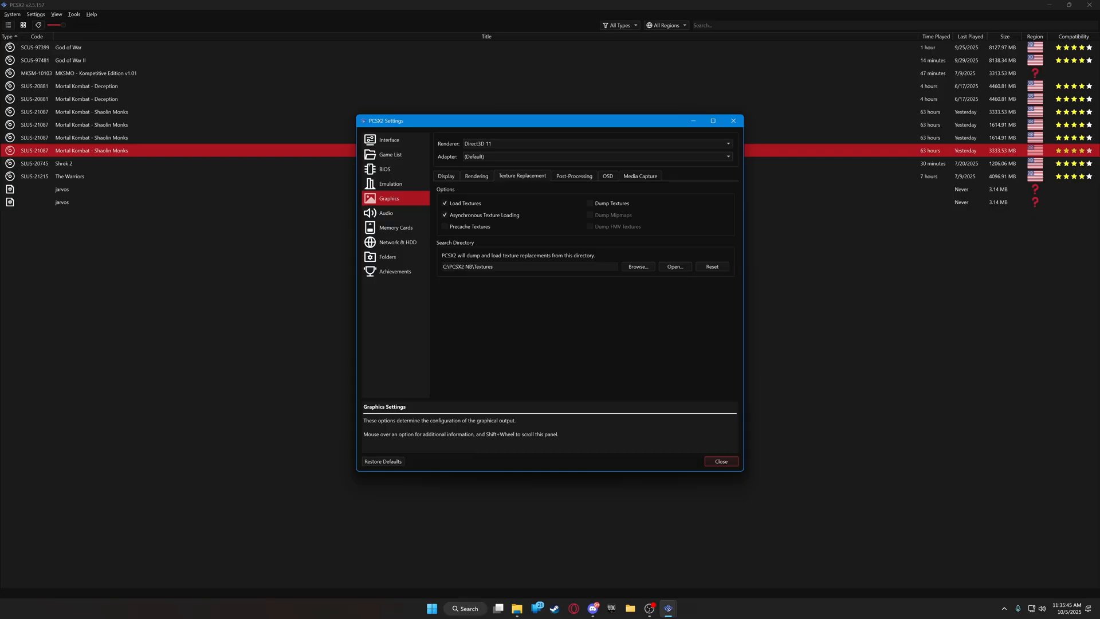
left_click(637, 266)
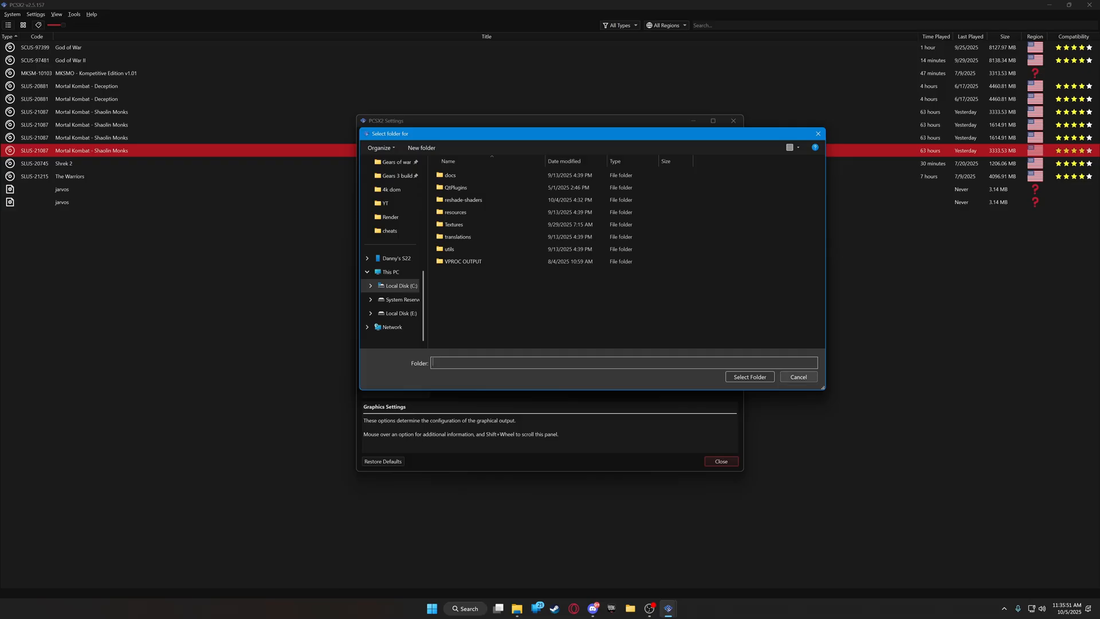
- Cancel the folder picker and browse the SLUS-21087 texture folder
left_click(798, 377)
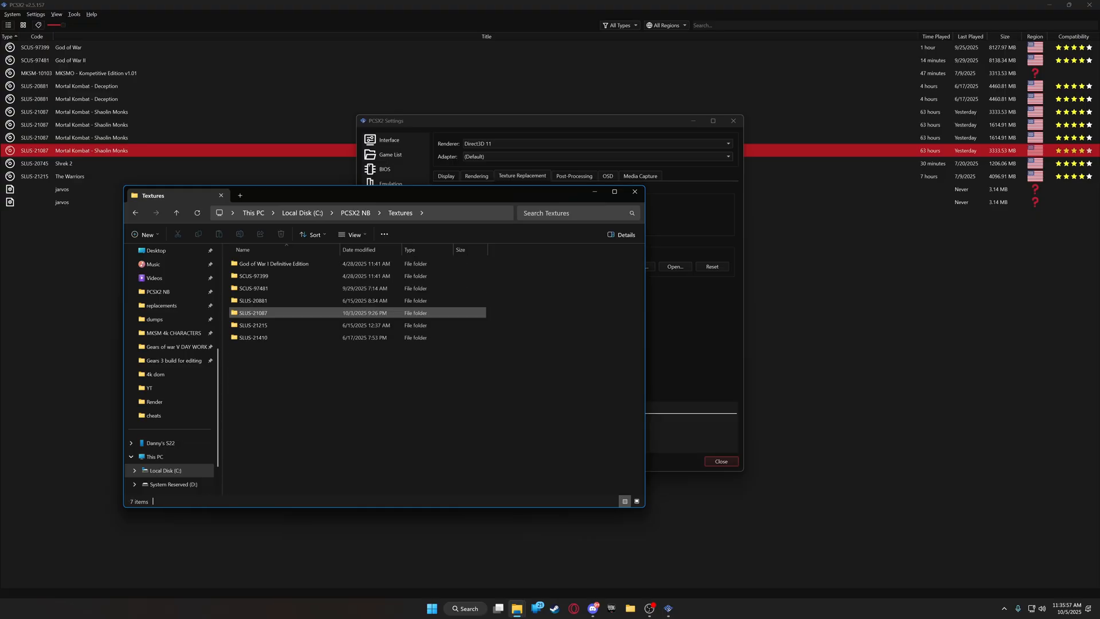
mouse_move(253, 325)
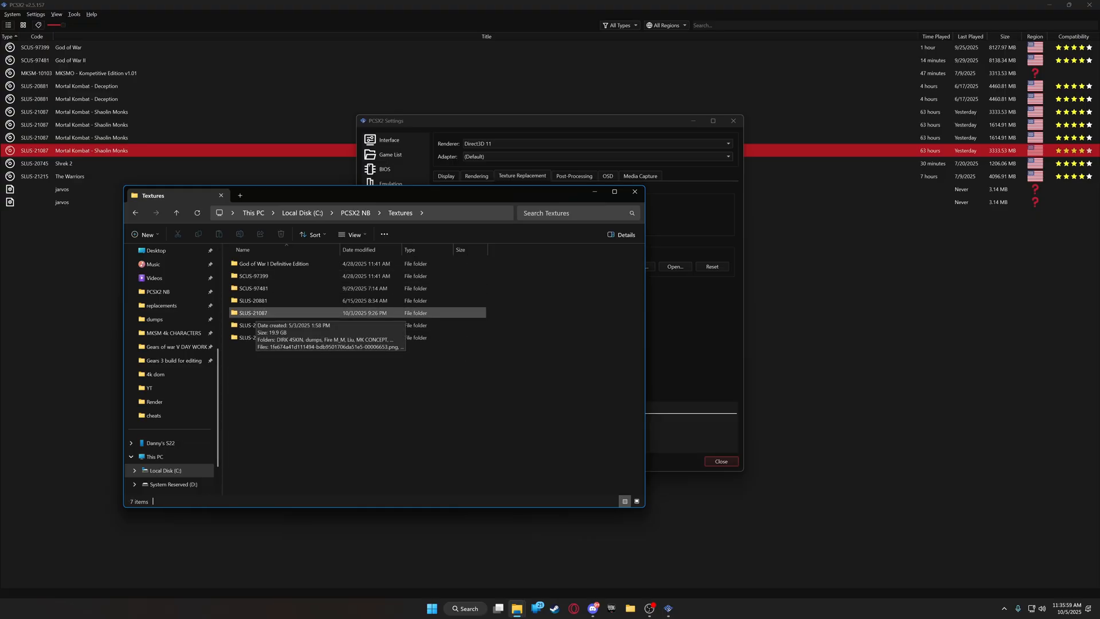
double_click(253, 312)
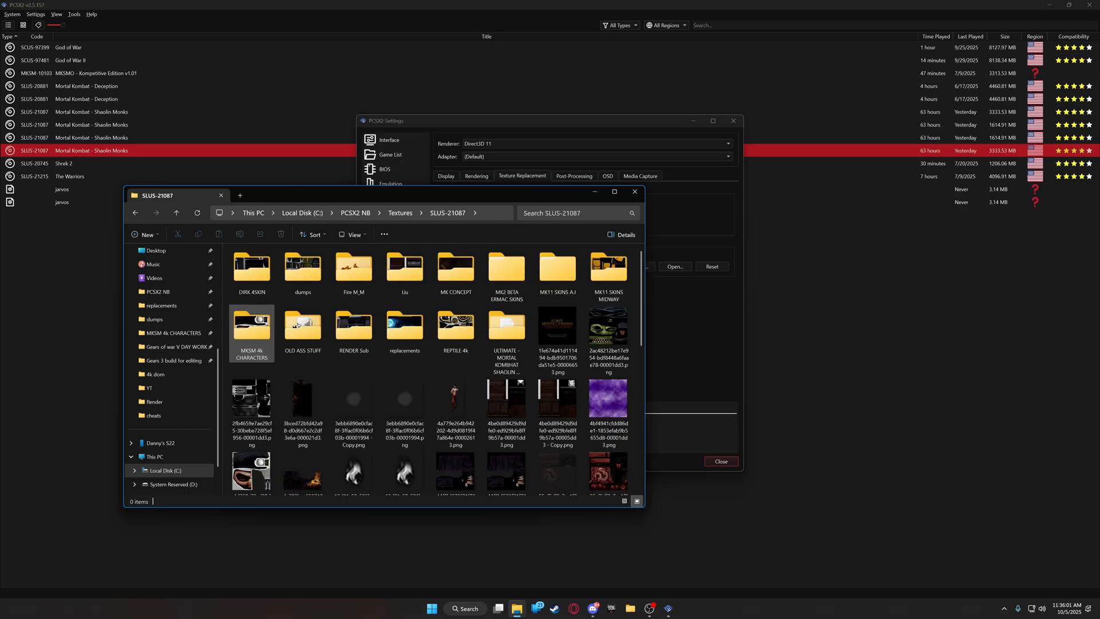
left_click(506, 406)
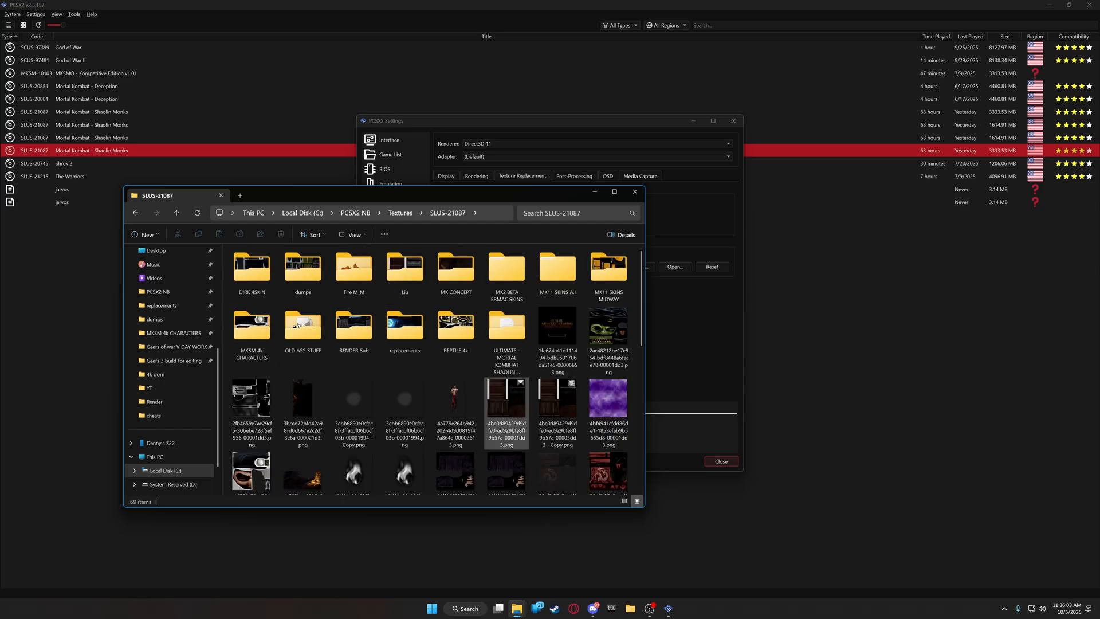
left_click(506, 337)
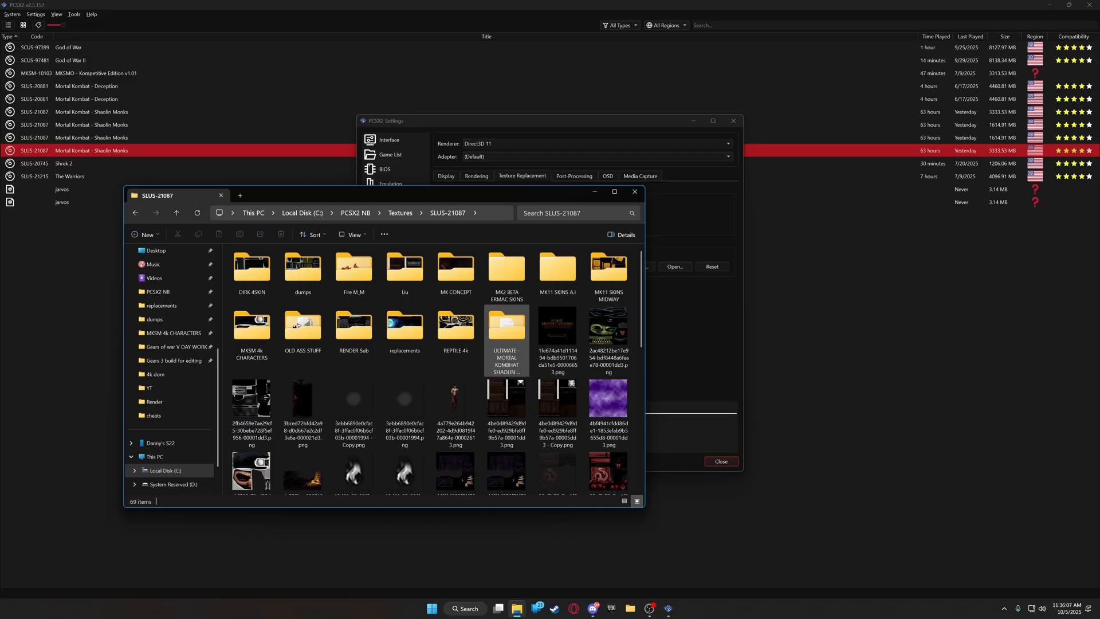
scroll("down", 3)
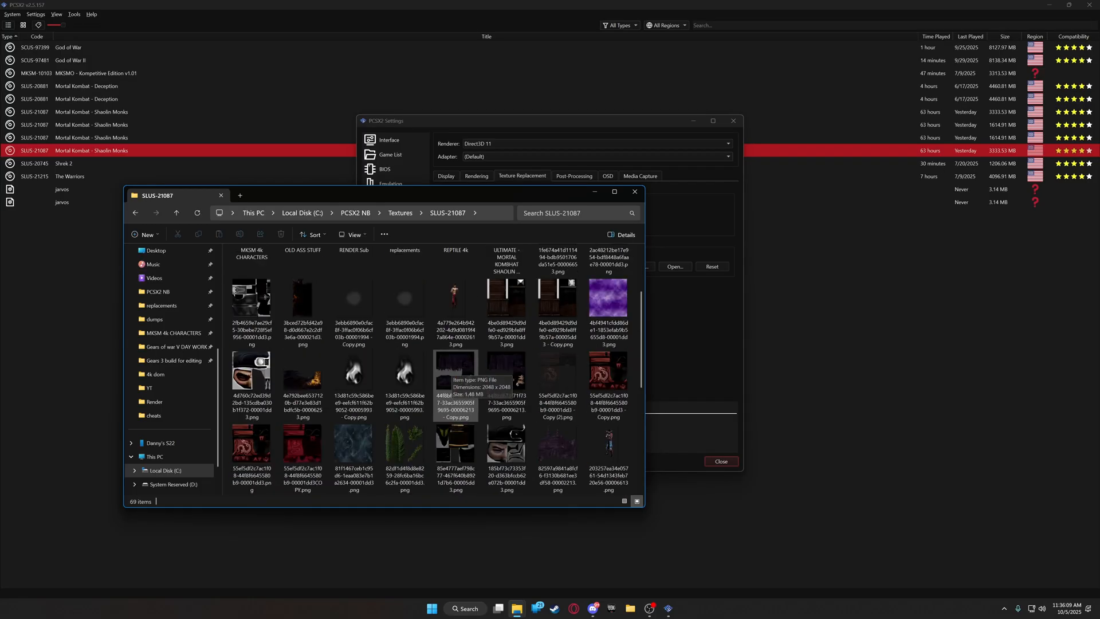
scroll("up", 3)
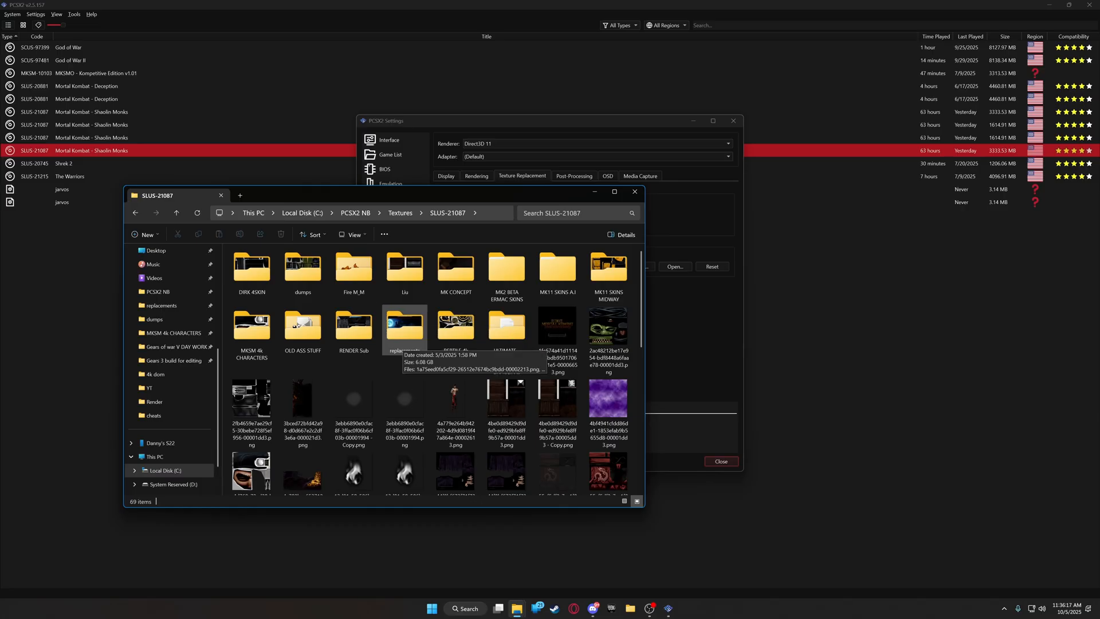
- Open the replacements folder, then go back up to the Textures folder
double_click(403, 329)
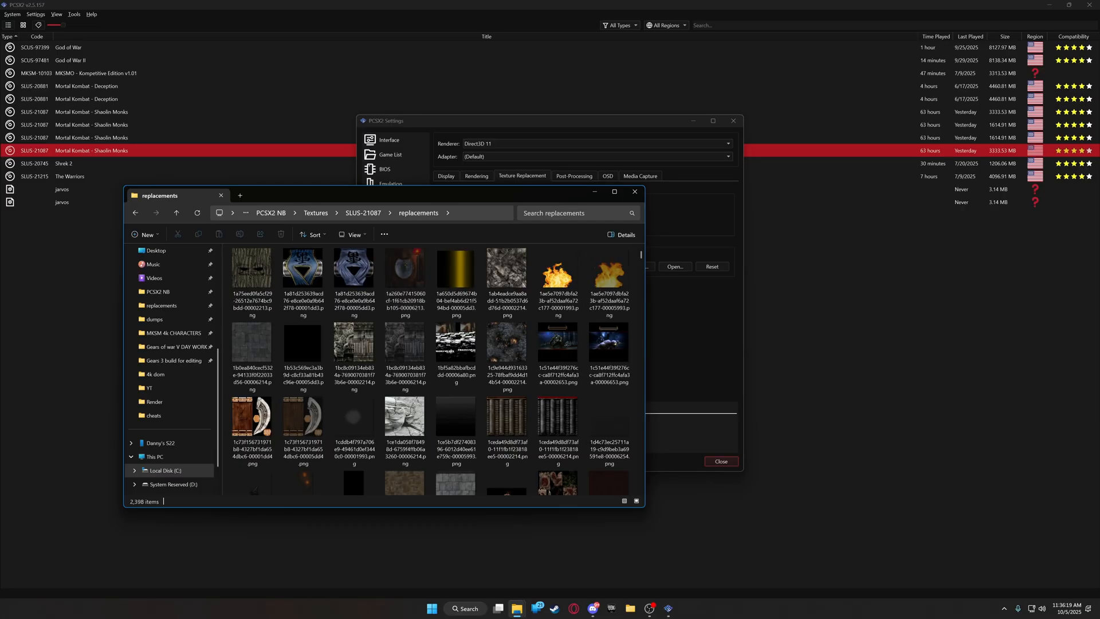
left_click(506, 345)
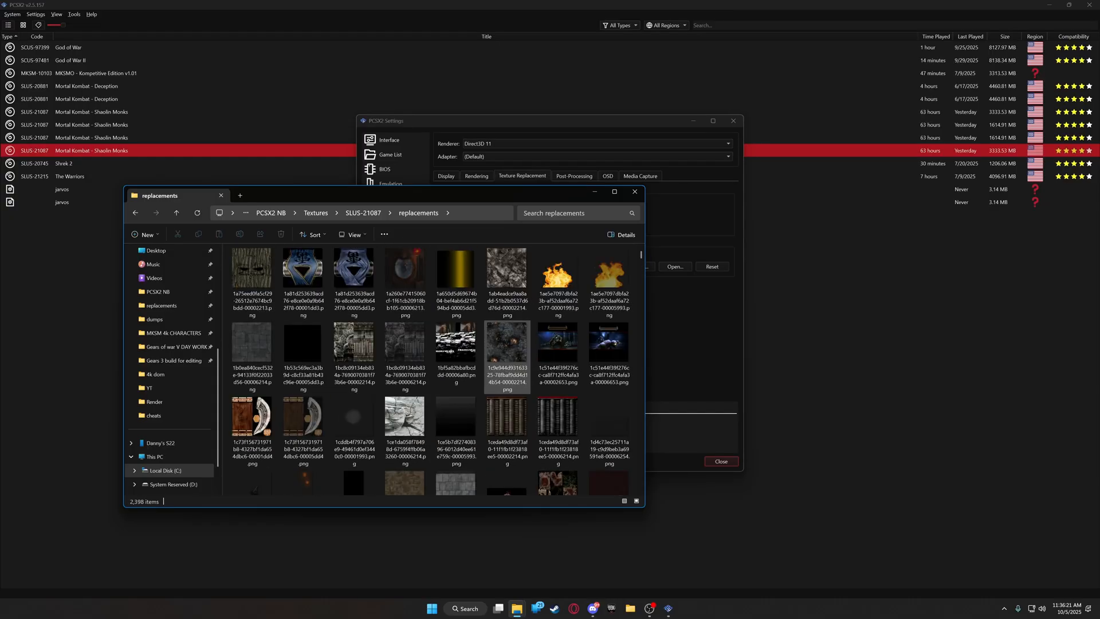
left_click(176, 213)
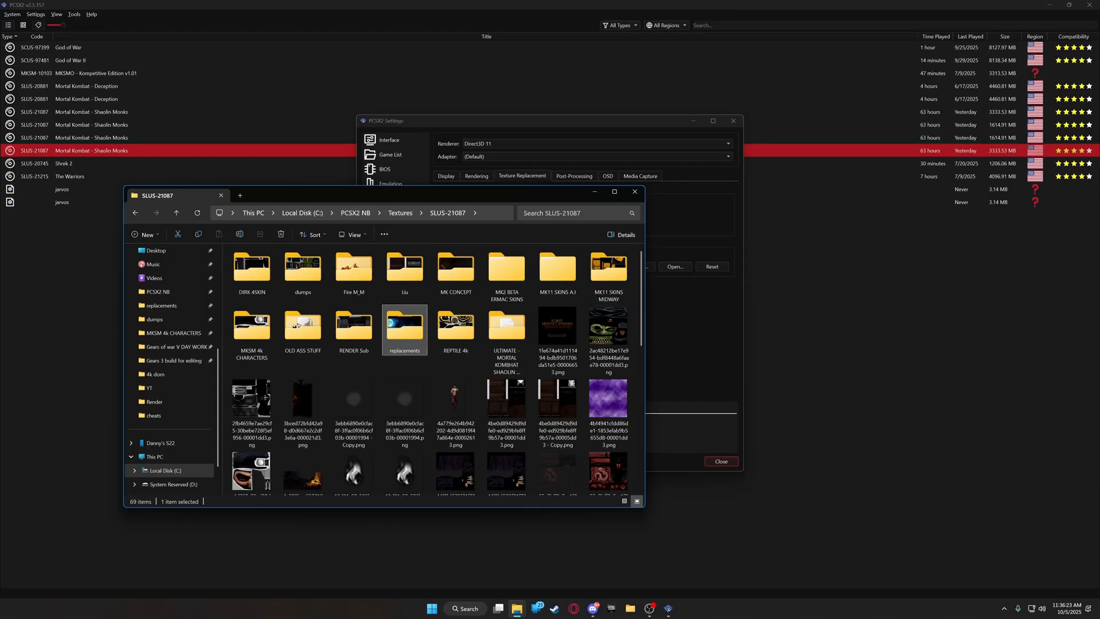
left_click(390, 197)
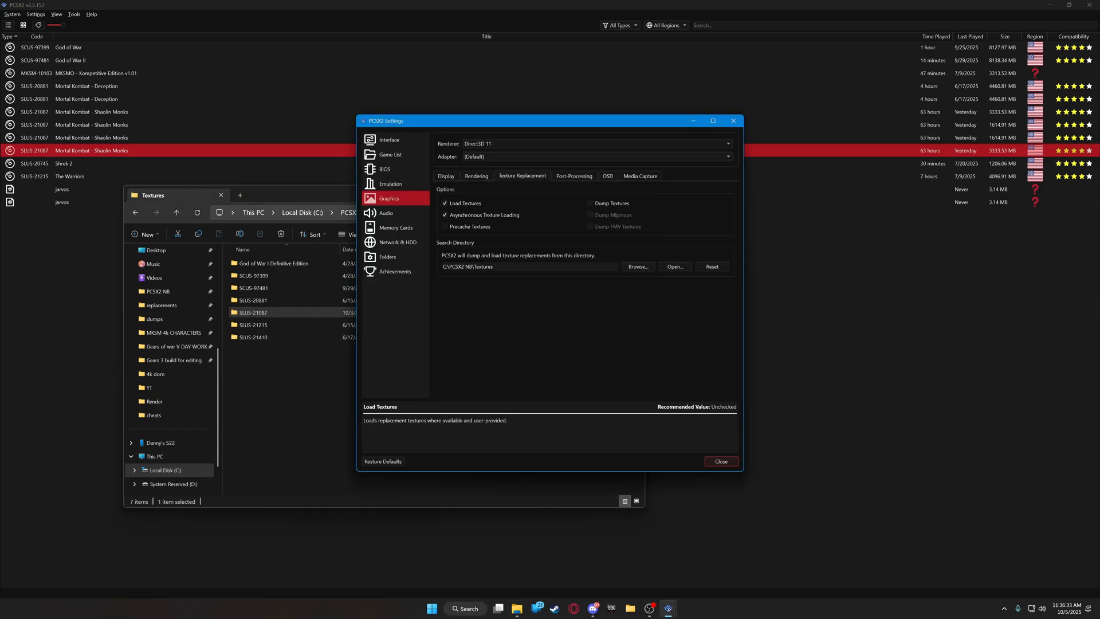
- Choose 12x Native (~4320p/8K UHD) internal resolution and untick Mipmapping on the Rendering tab
left_click(446, 176)
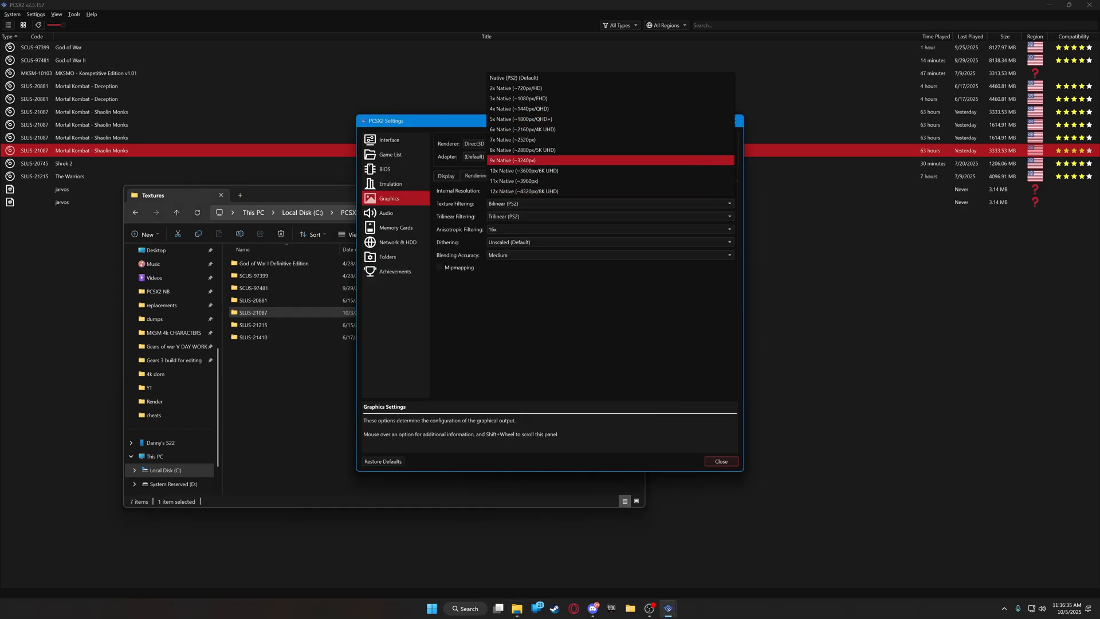
left_click(523, 190)
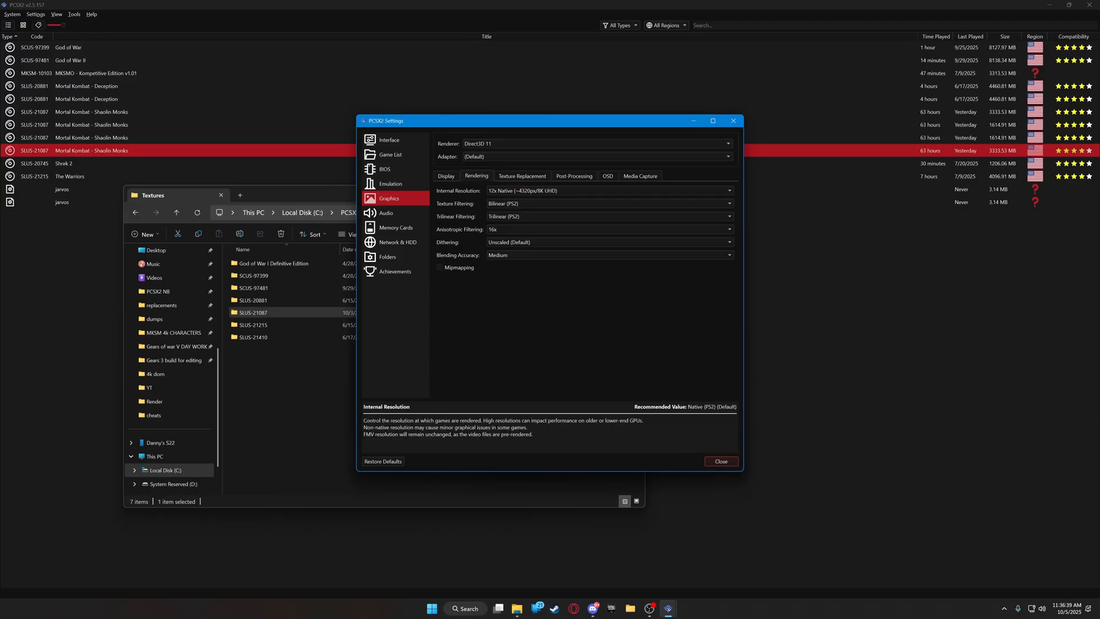
left_click(727, 190)
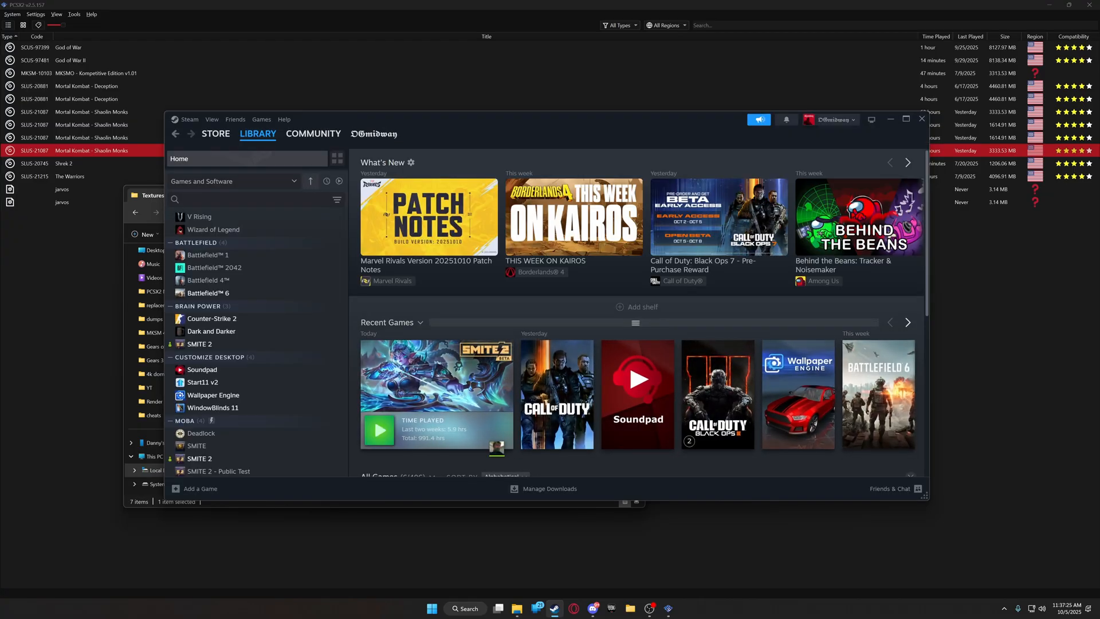
- Dismiss the Steam library window to reveal PCSX2's rendering settings
left_click(211, 344)
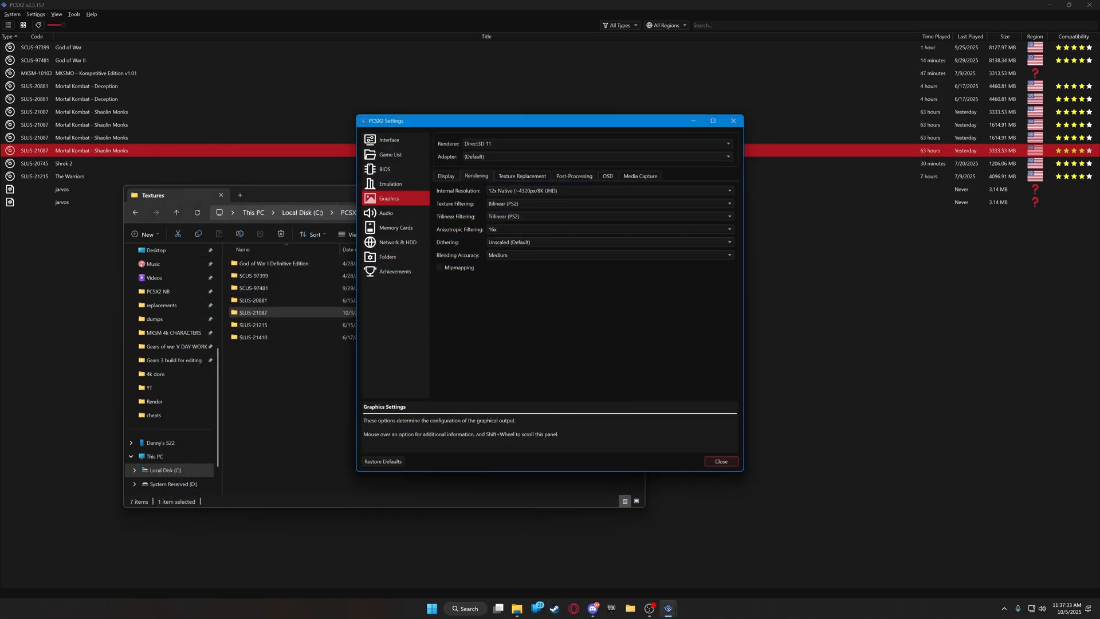
mouse_move(501, 203)
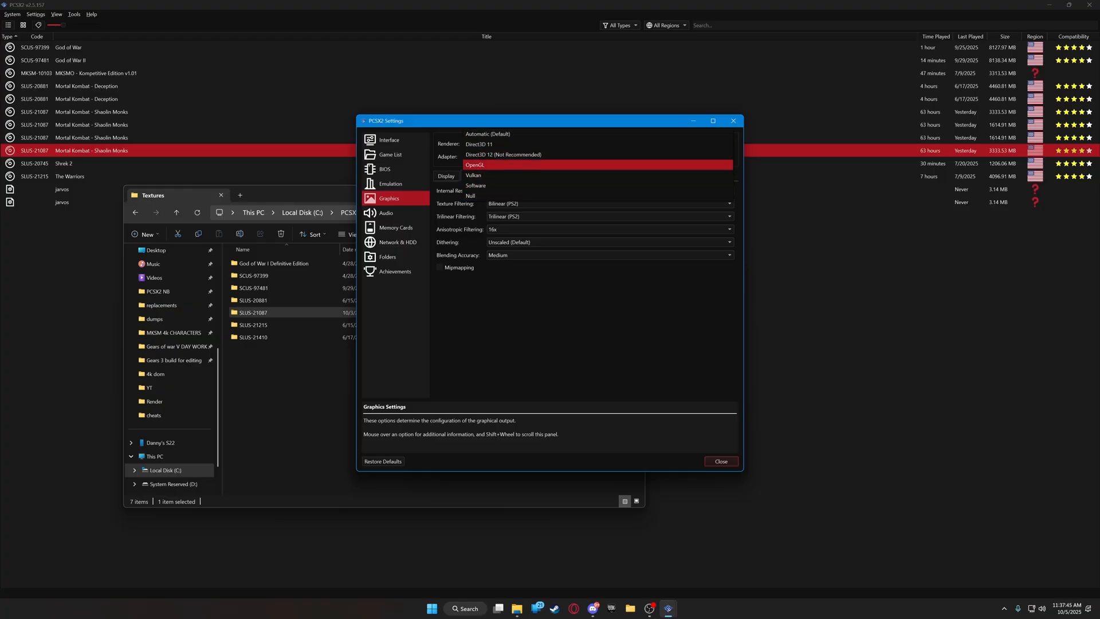
- Leave Direct3D 11 selected as the renderer
left_click(480, 144)
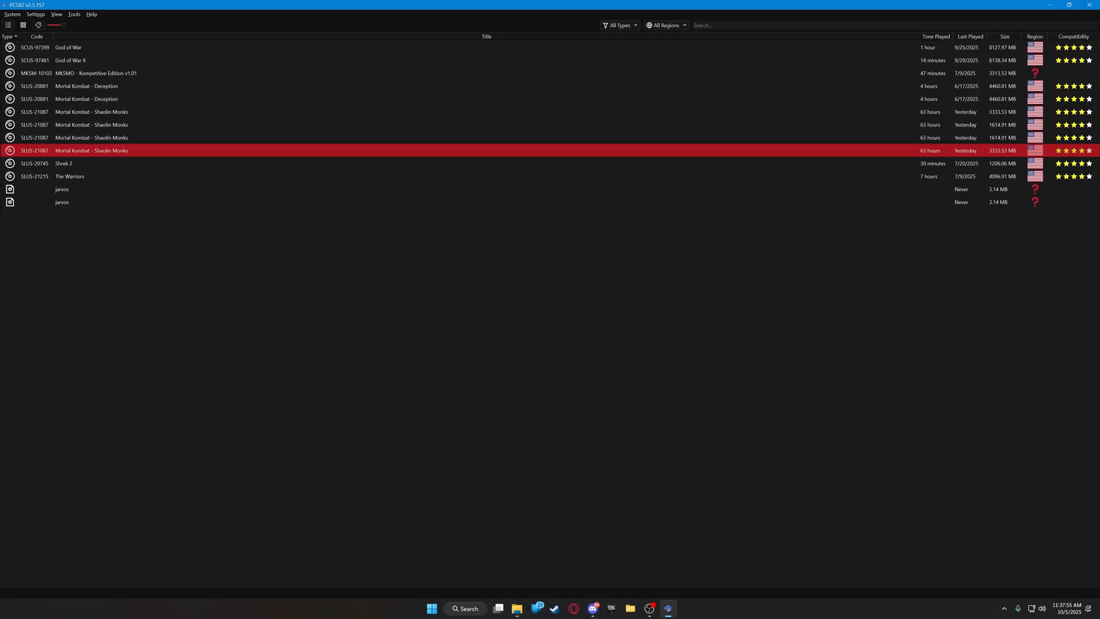
- Launch Mortal Kombat: Shaolin Monks and tick Dump Textures under Texture Replacement
double_click(91, 150)
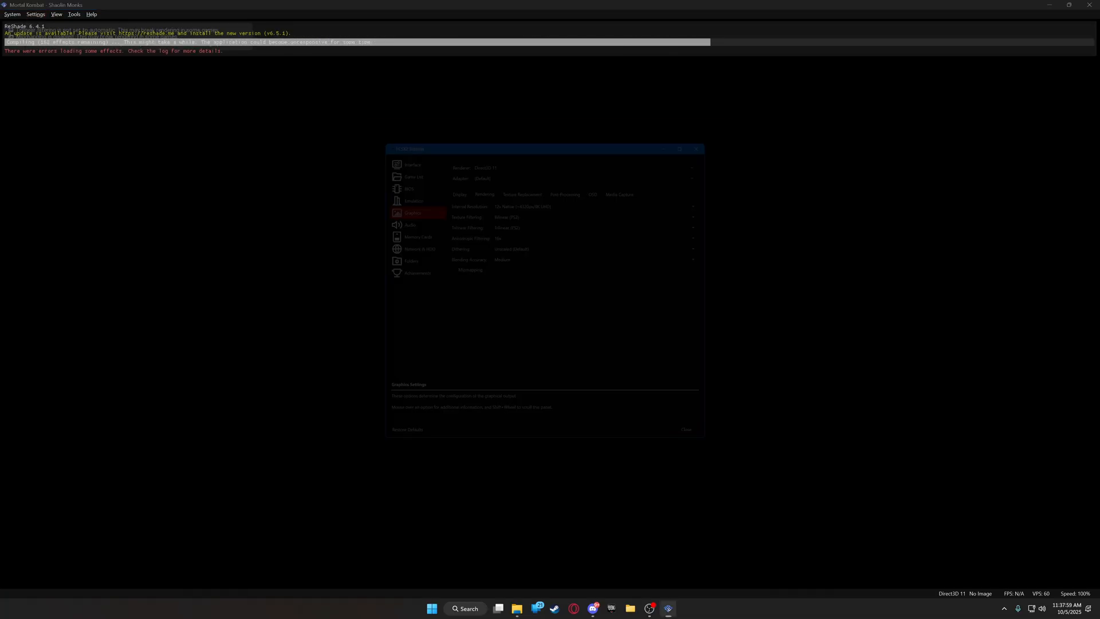
left_click(516, 608)
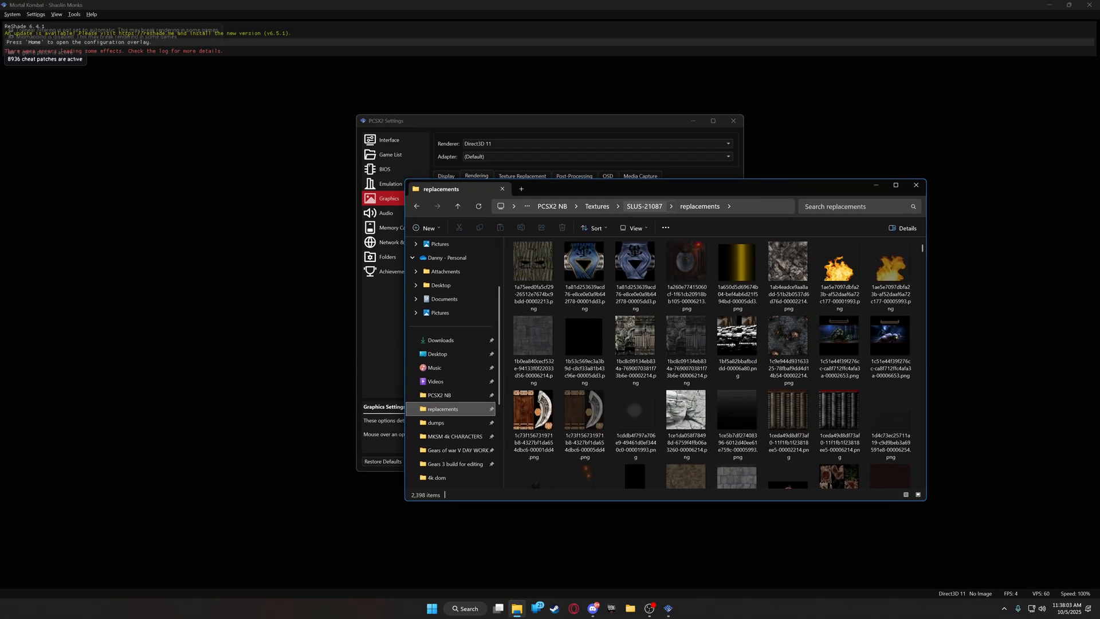
left_click(596, 206)
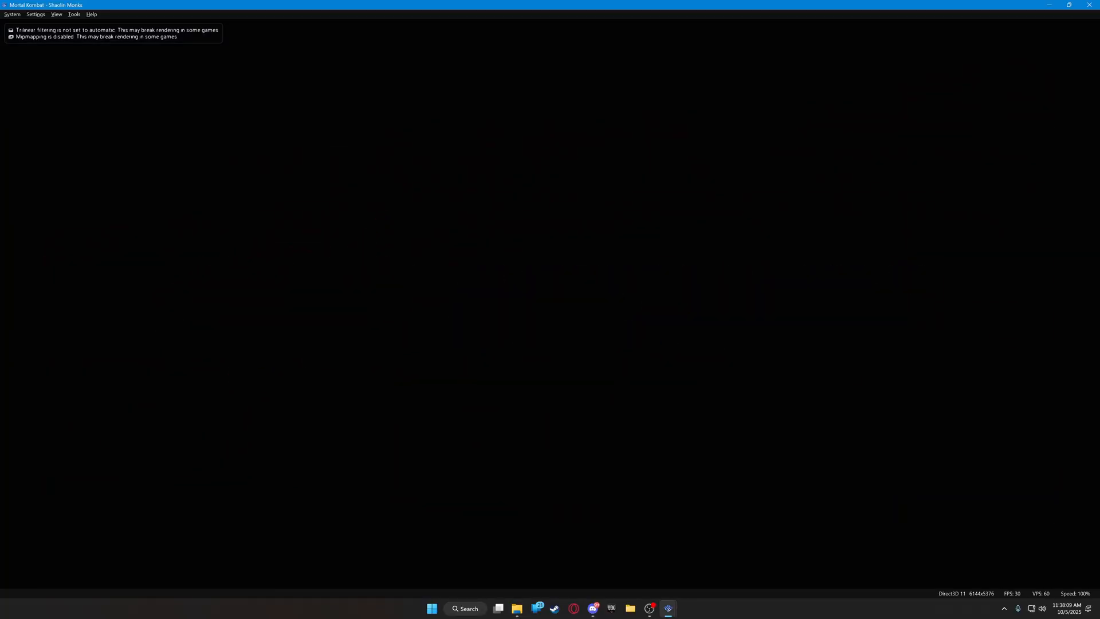
left_click(35, 14)
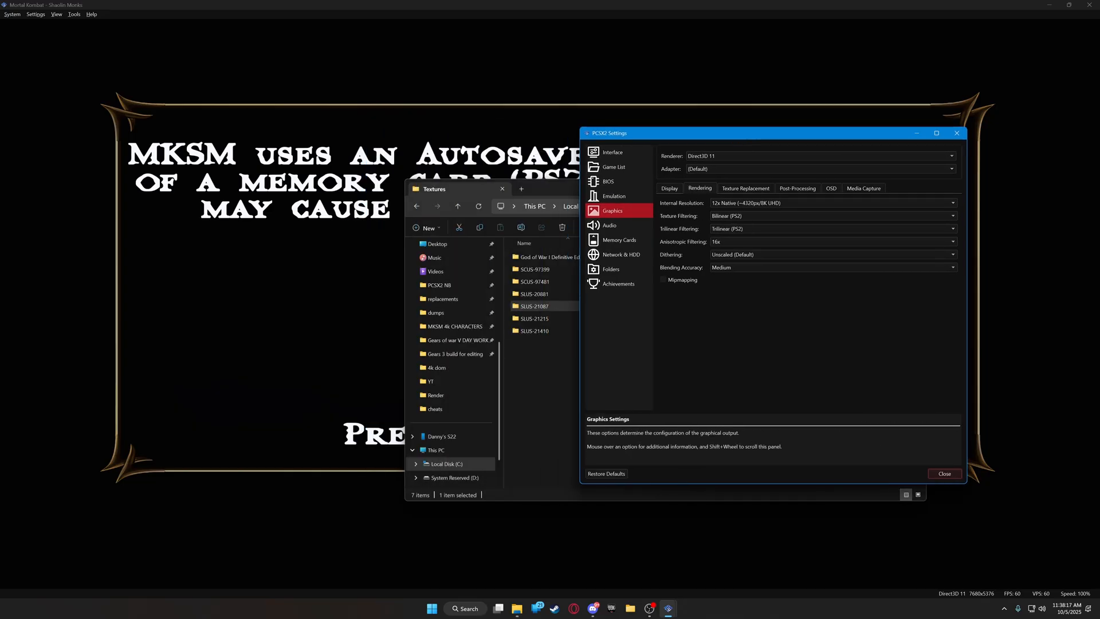
left_click(744, 188)
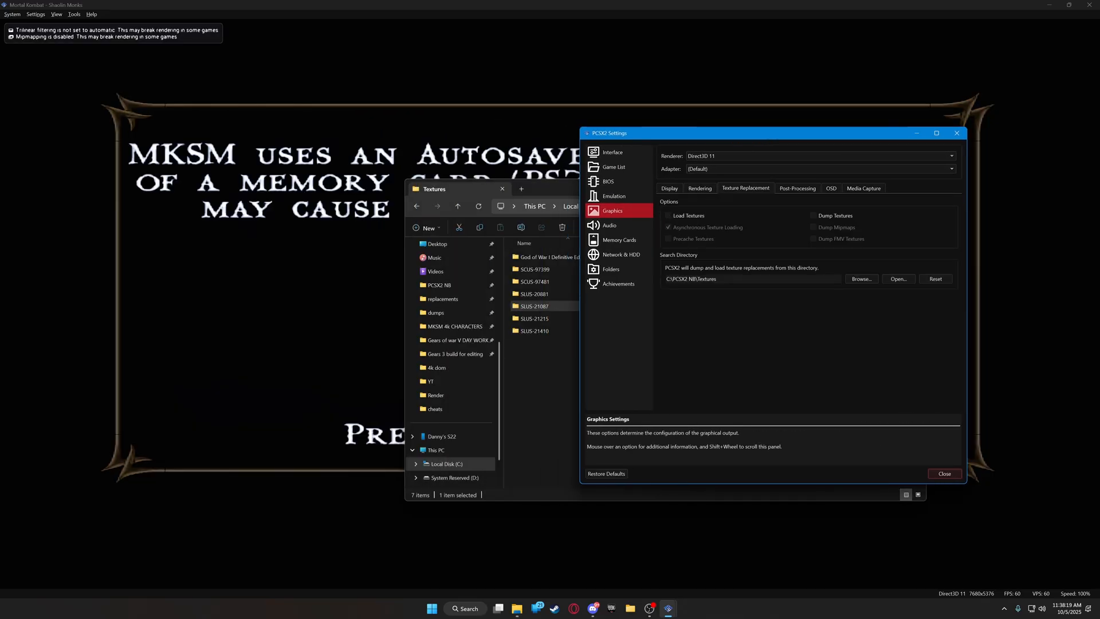
mouse_move(835, 215)
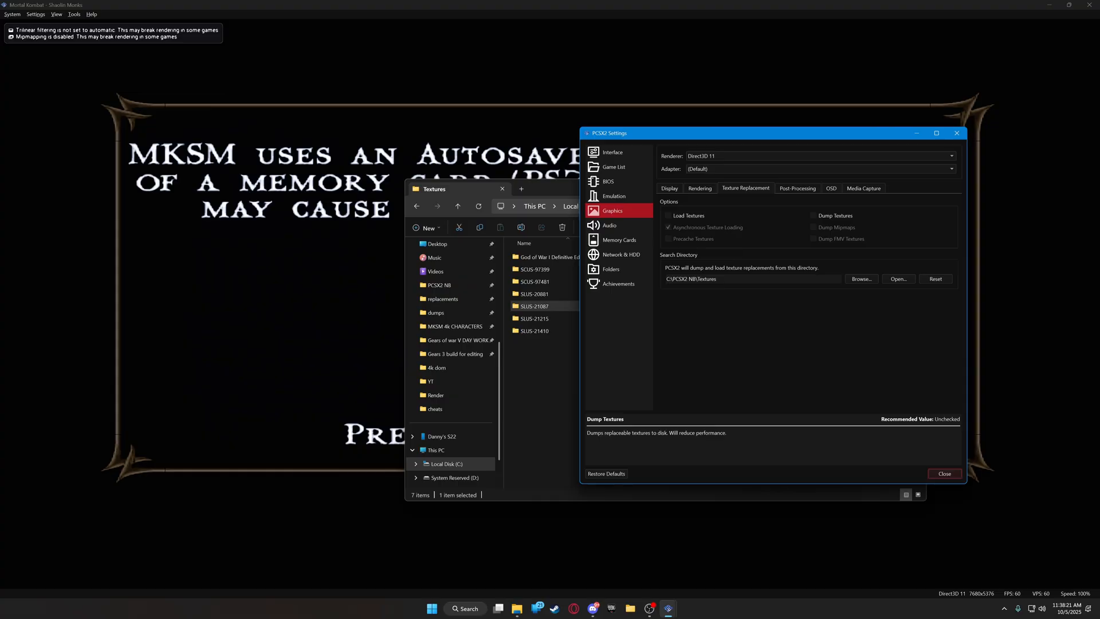
left_click(813, 216)
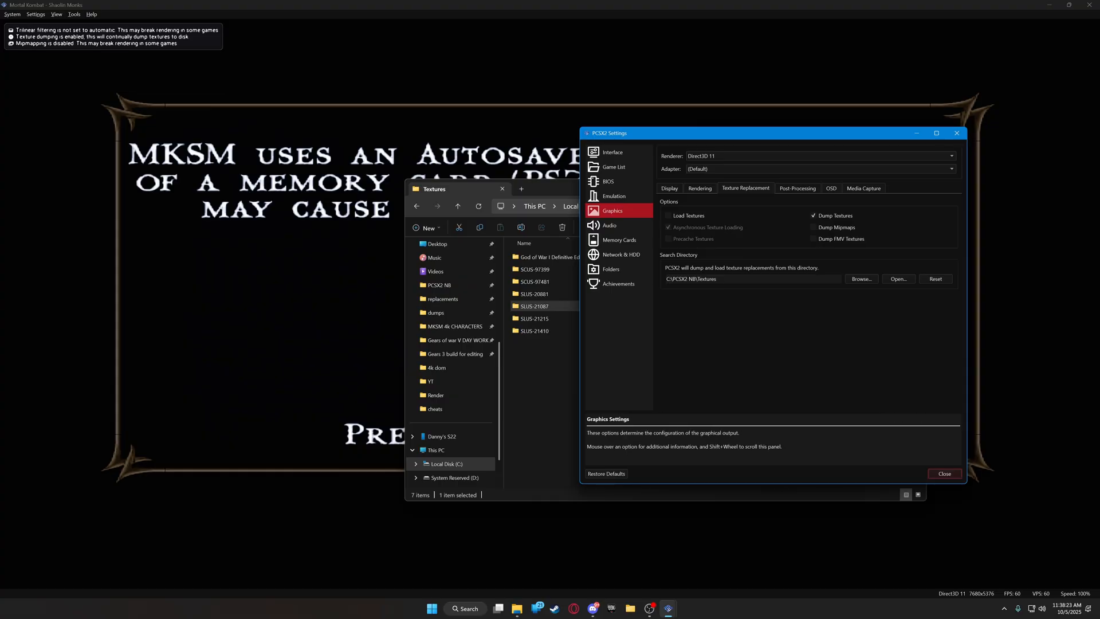
left_click(535, 306)
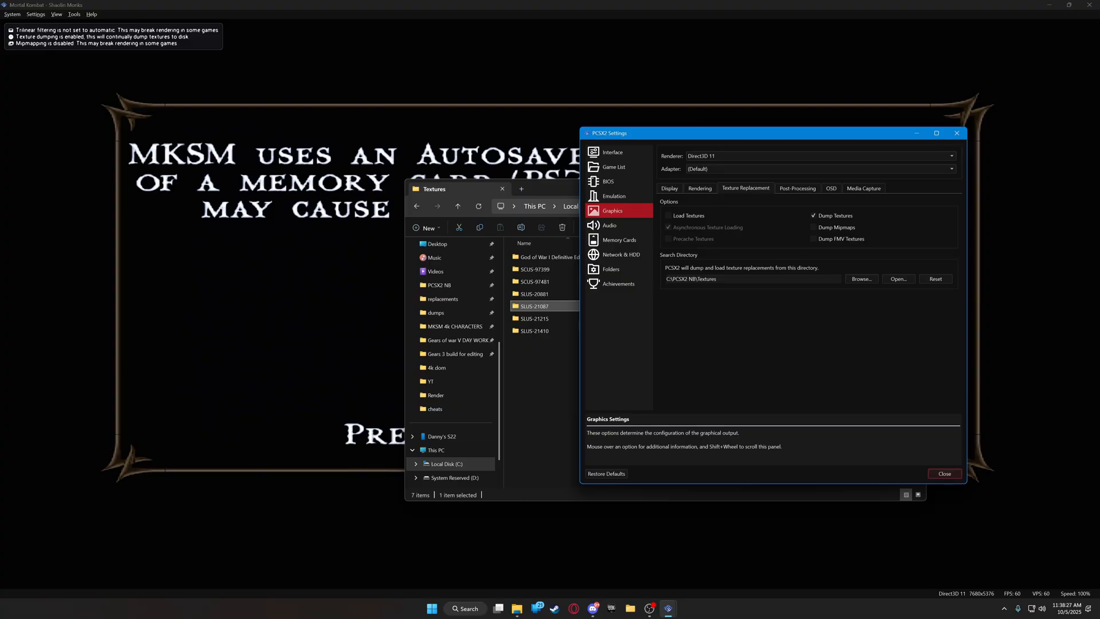
- Browse the SLUS-21087 replacements images, then return to C:\PCSX2 NB
double_click(534, 306)
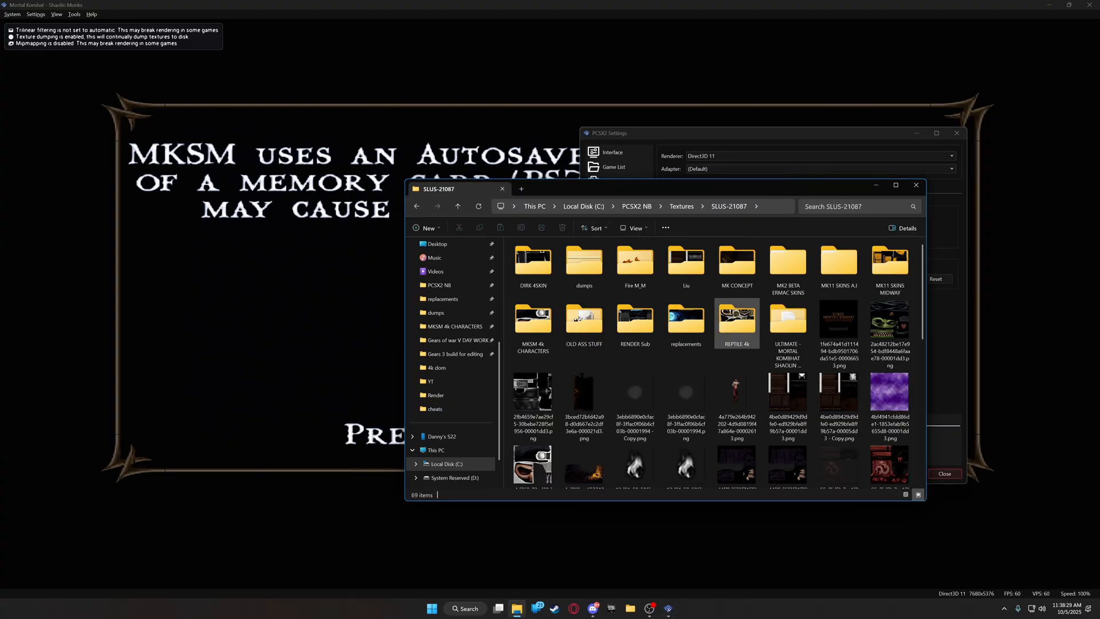
left_click(736, 263)
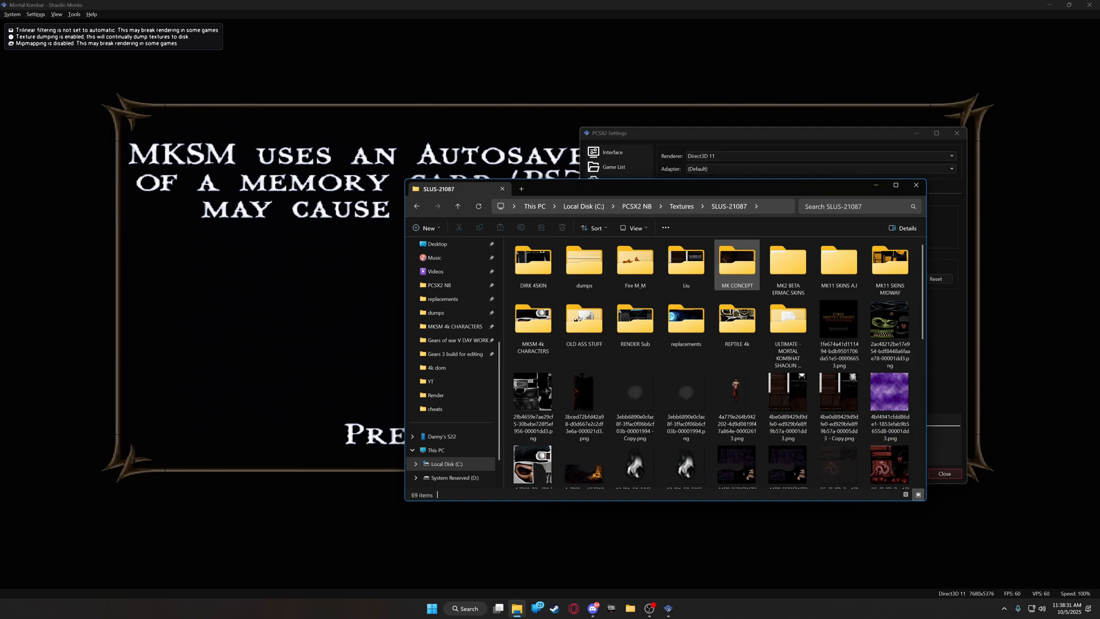
mouse_move(685, 319)
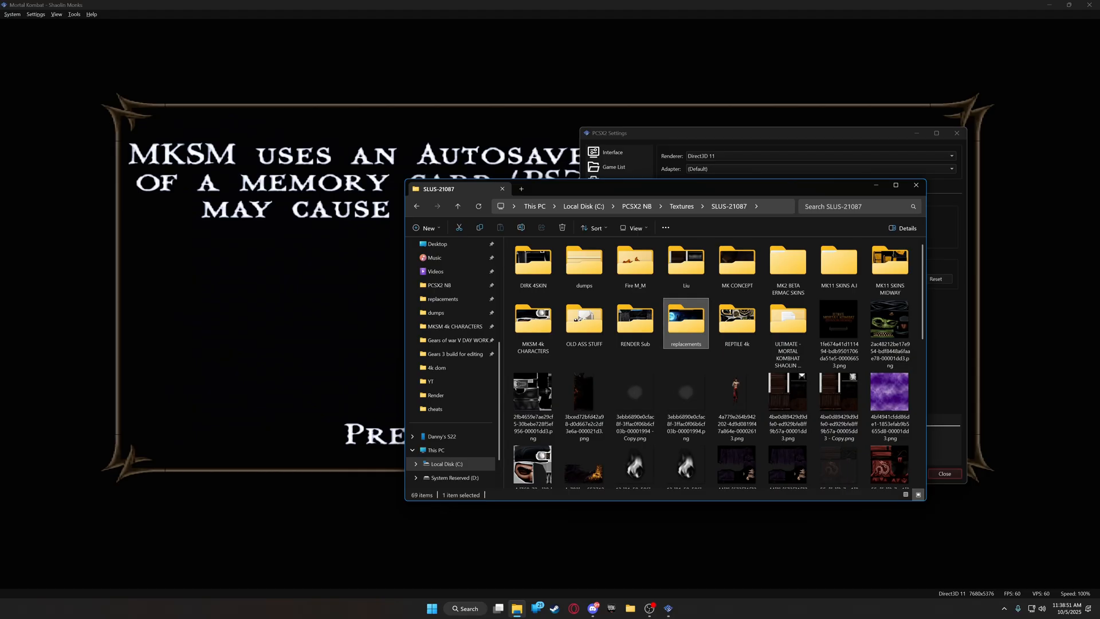
double_click(685, 321)
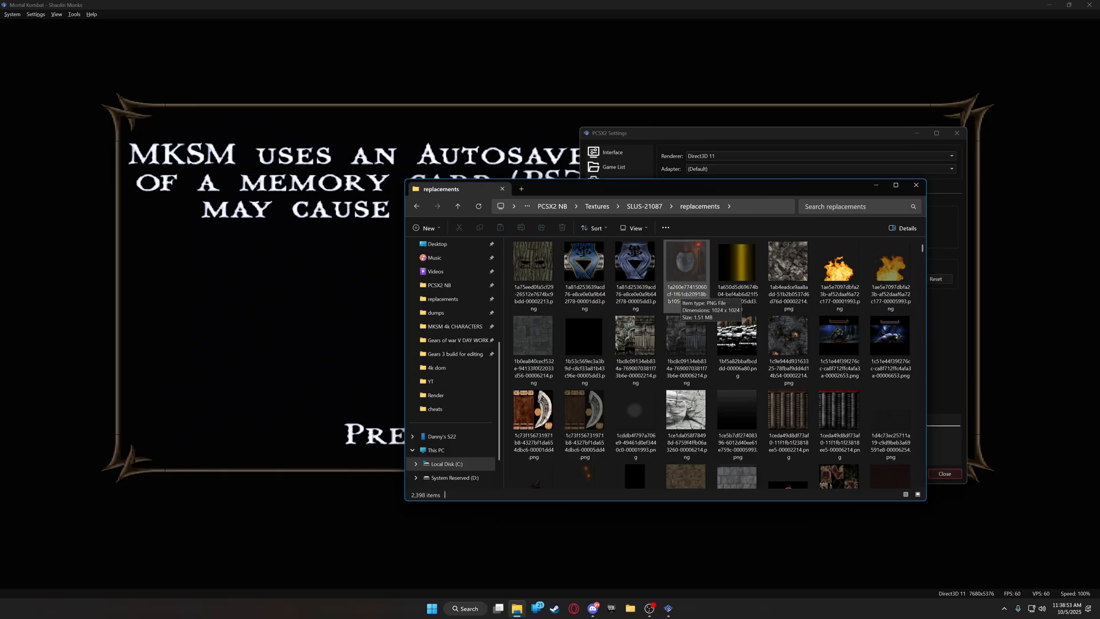
mouse_move(686, 341)
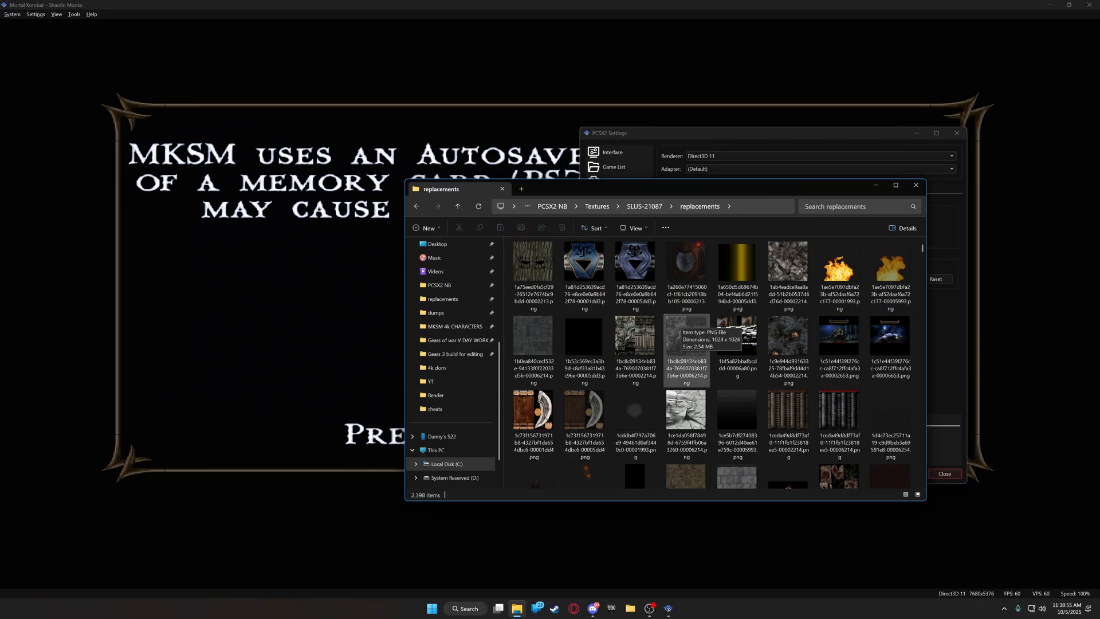
mouse_move(736, 266)
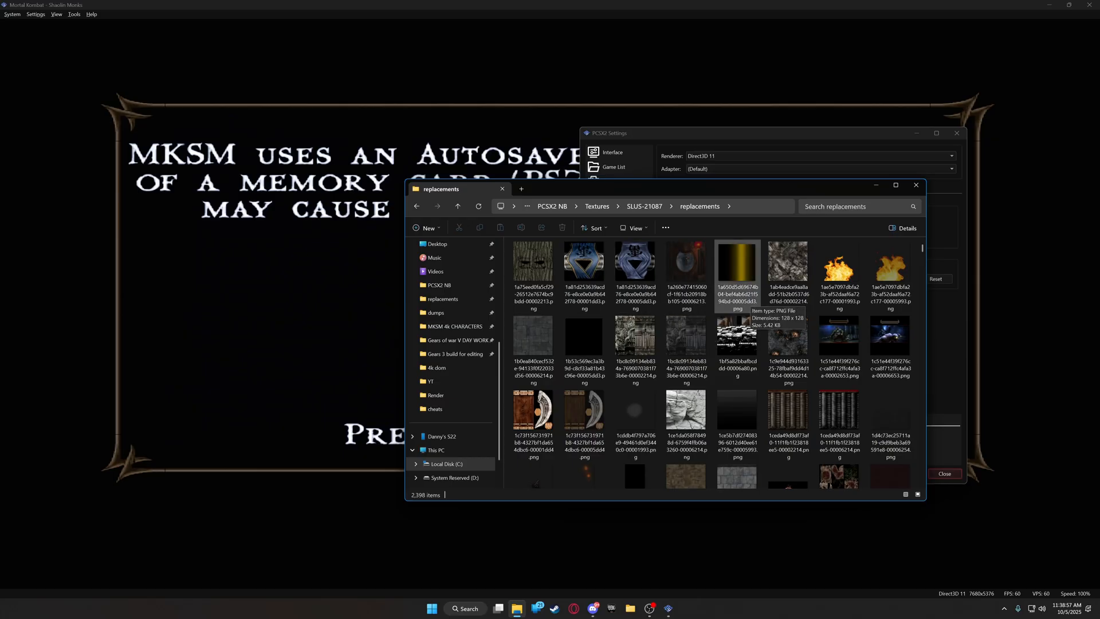
left_click(633, 266)
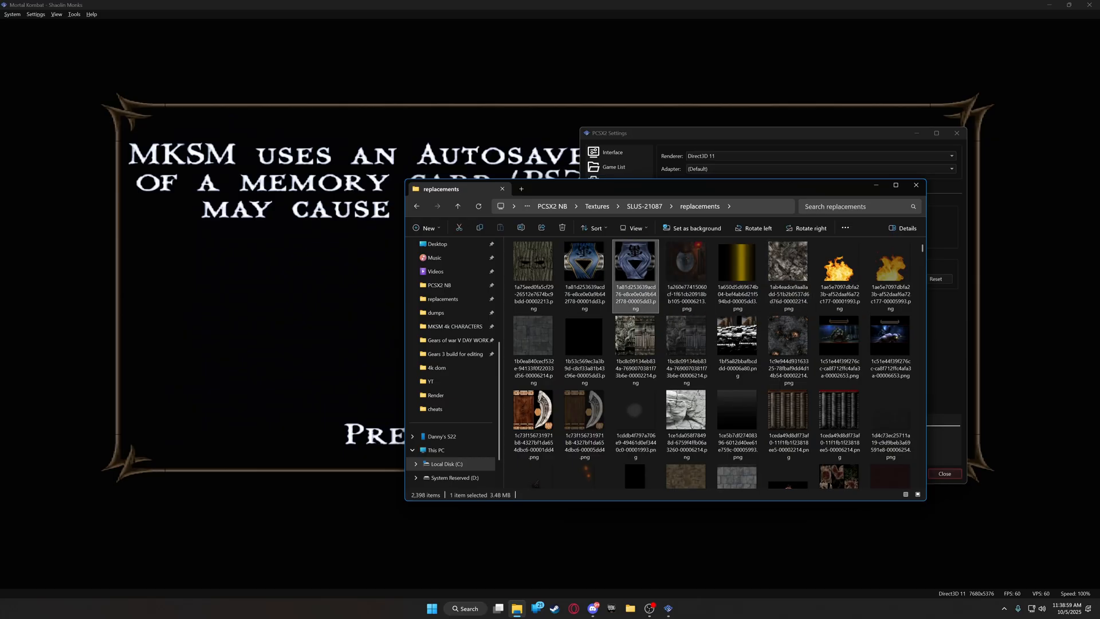
key("ctrl+a")
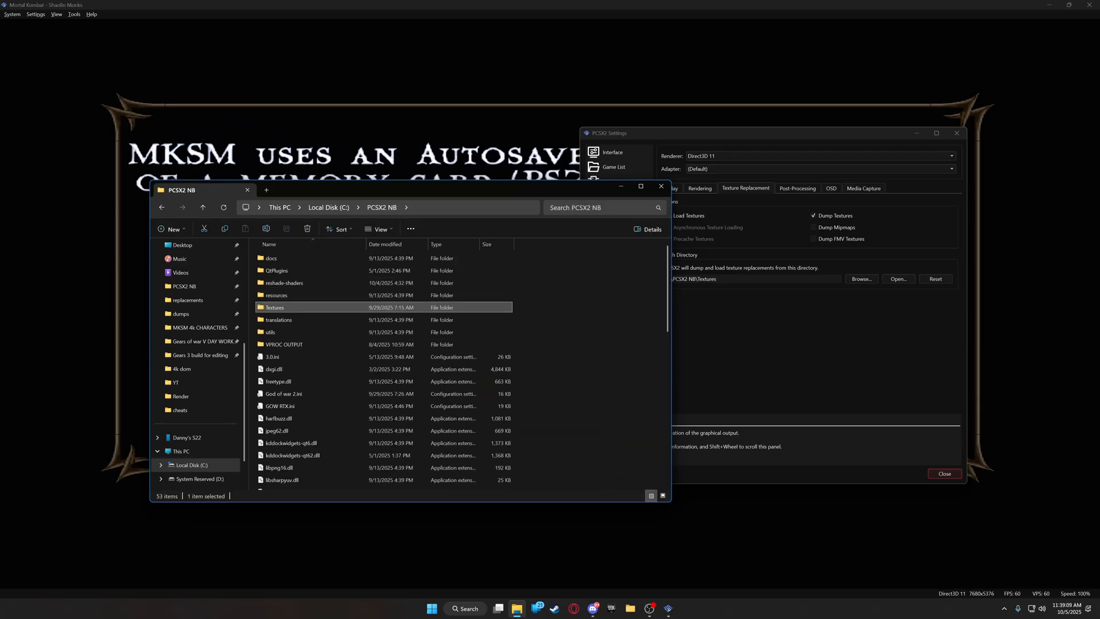
scroll("down", 3)
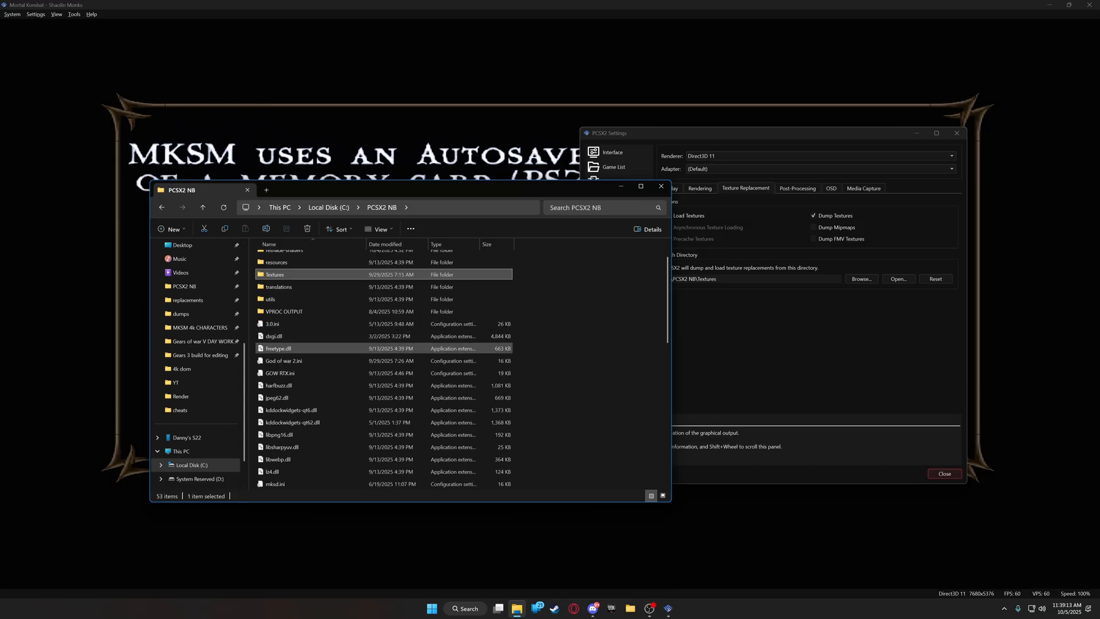
scroll("down", 3)
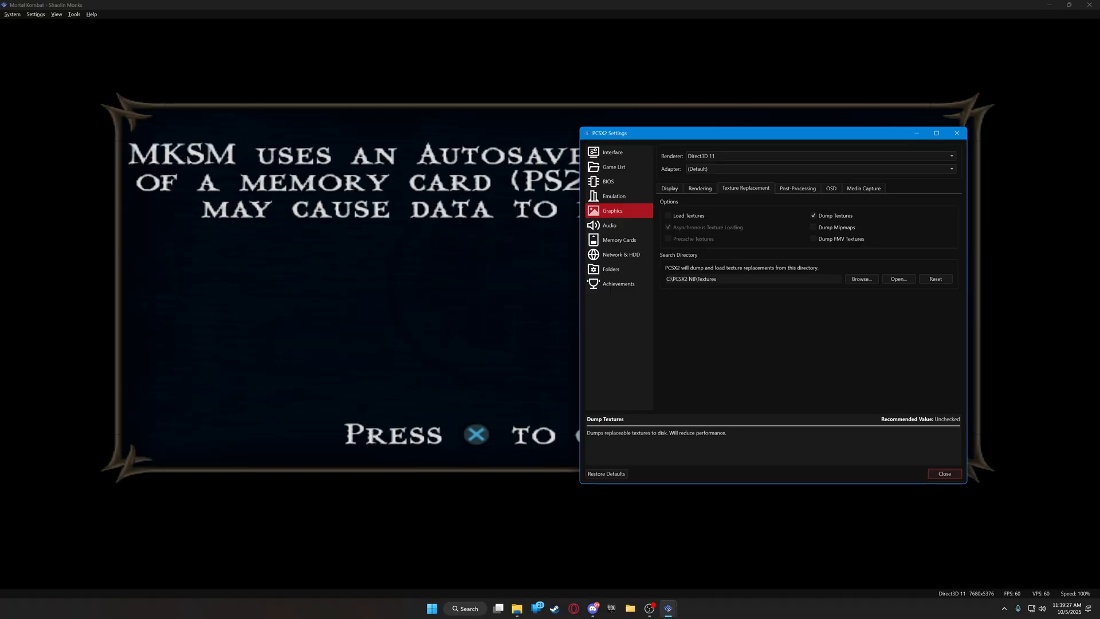
- Close the PCSX2 emulator window
left_click(944, 474)
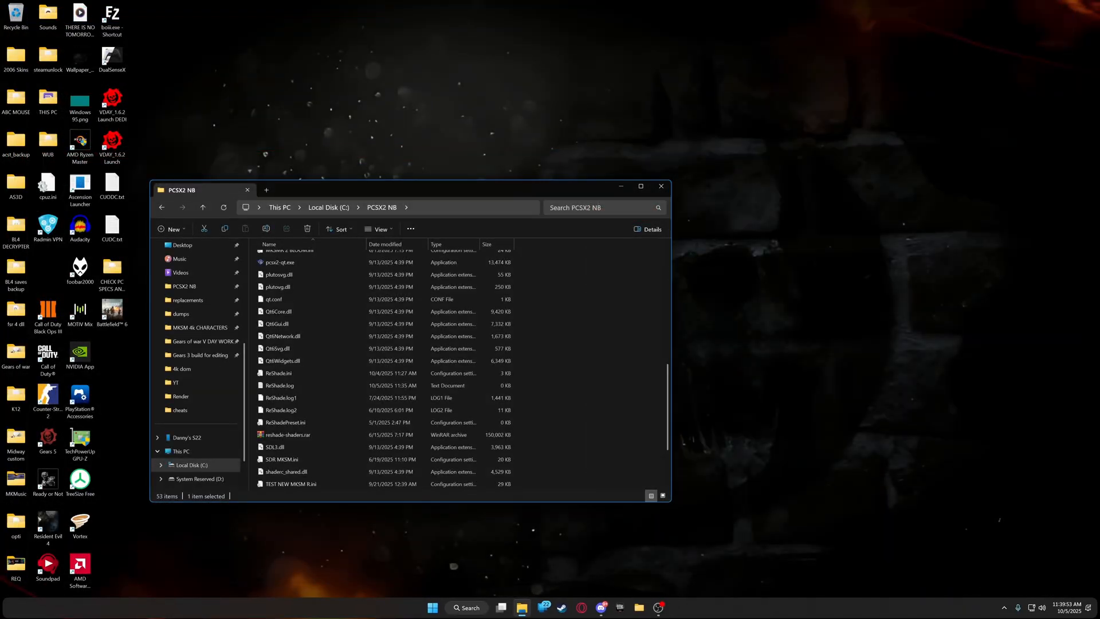
- In Opera GX, go to reshade.me and save the ReShade 6.6.0 installer
left_click(582, 608)
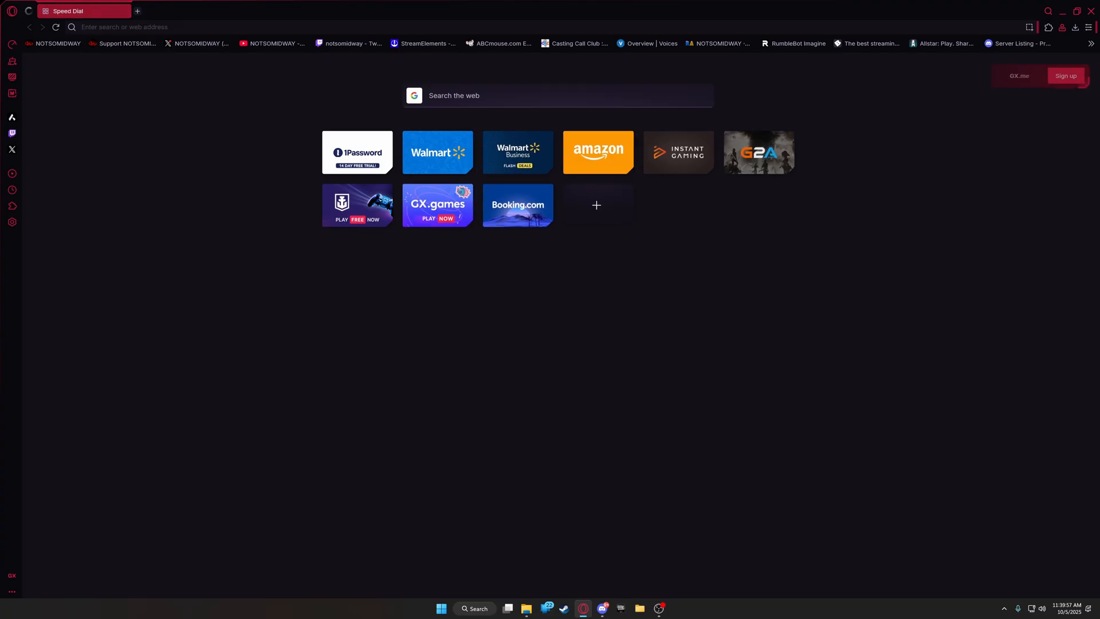
type("rs")
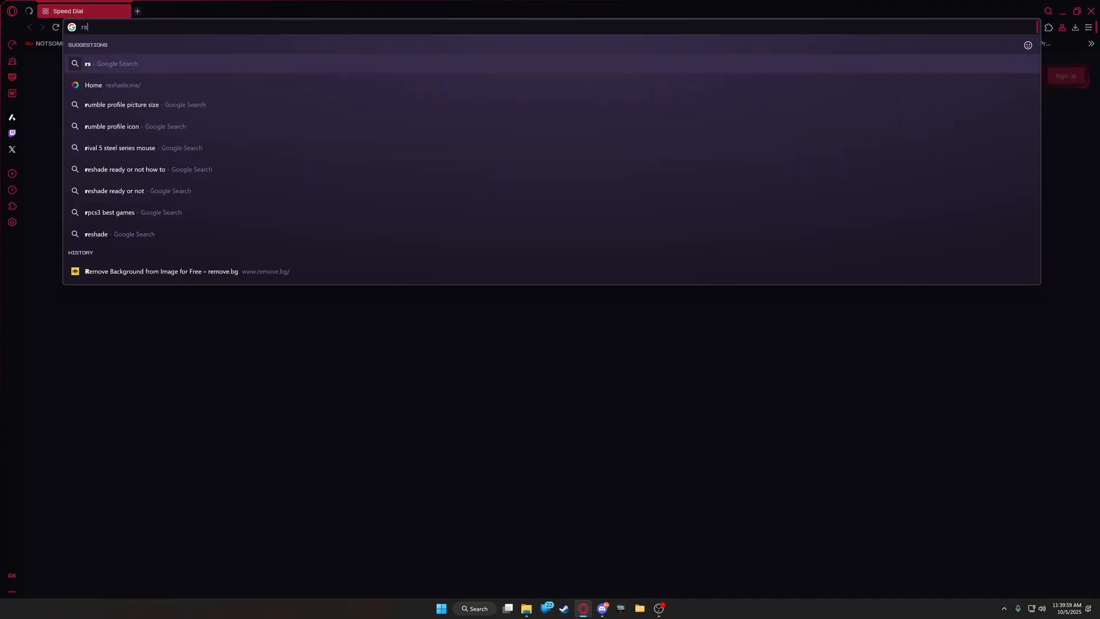
left_click(112, 84)
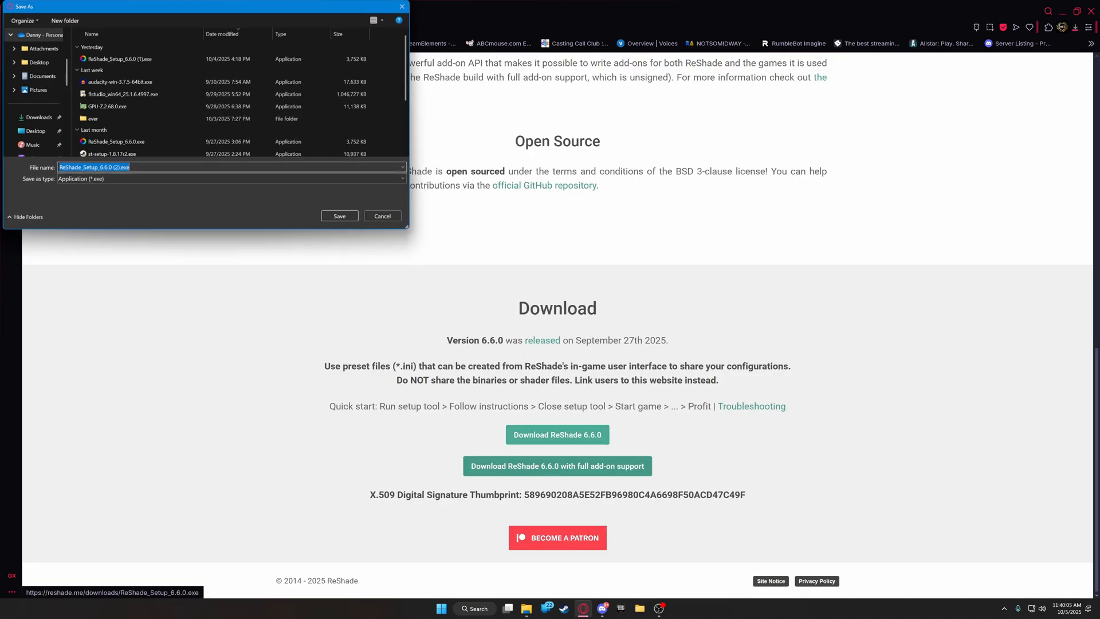
left_click(339, 216)
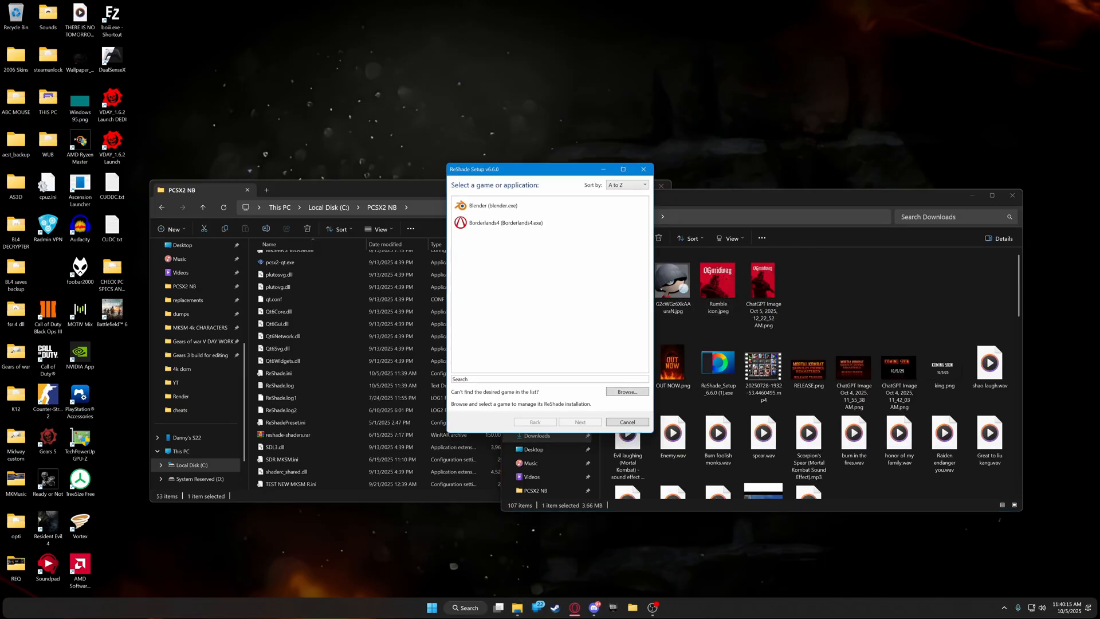
- Point ReShade Setup at C:\PCSX2 NB\pcsx2-qt.exe as the target application
left_click(627, 392)
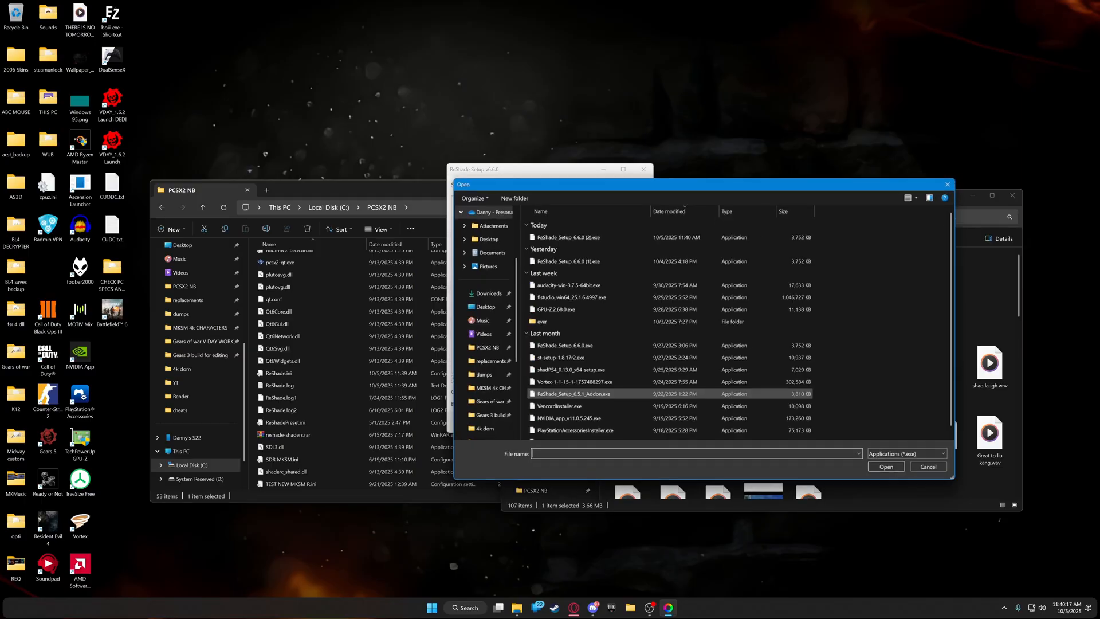
left_click(484, 347)
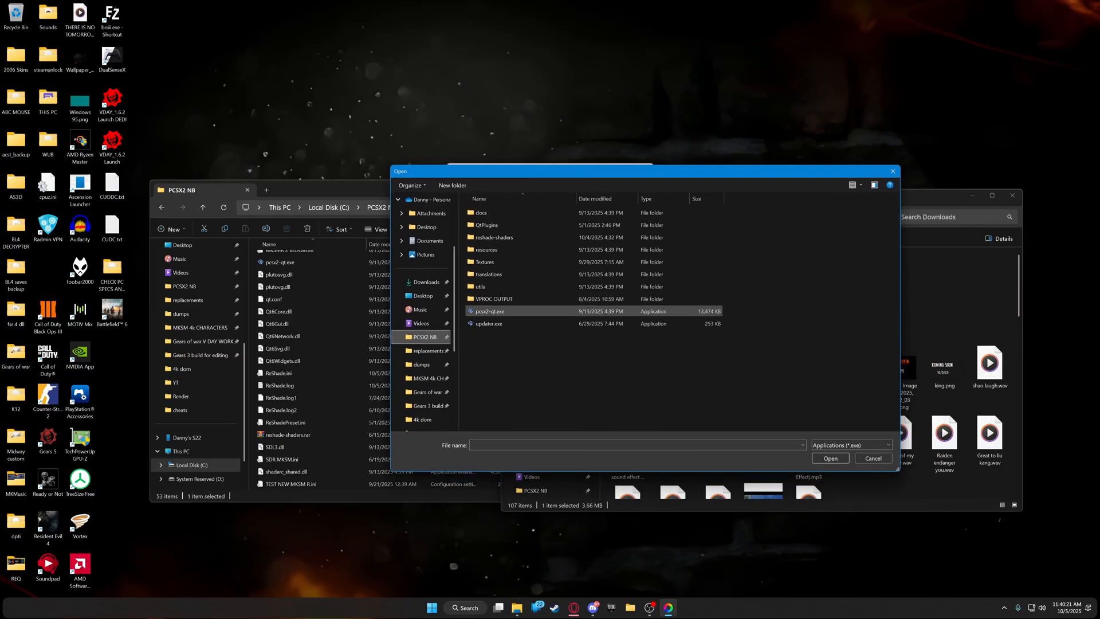
left_click(488, 310)
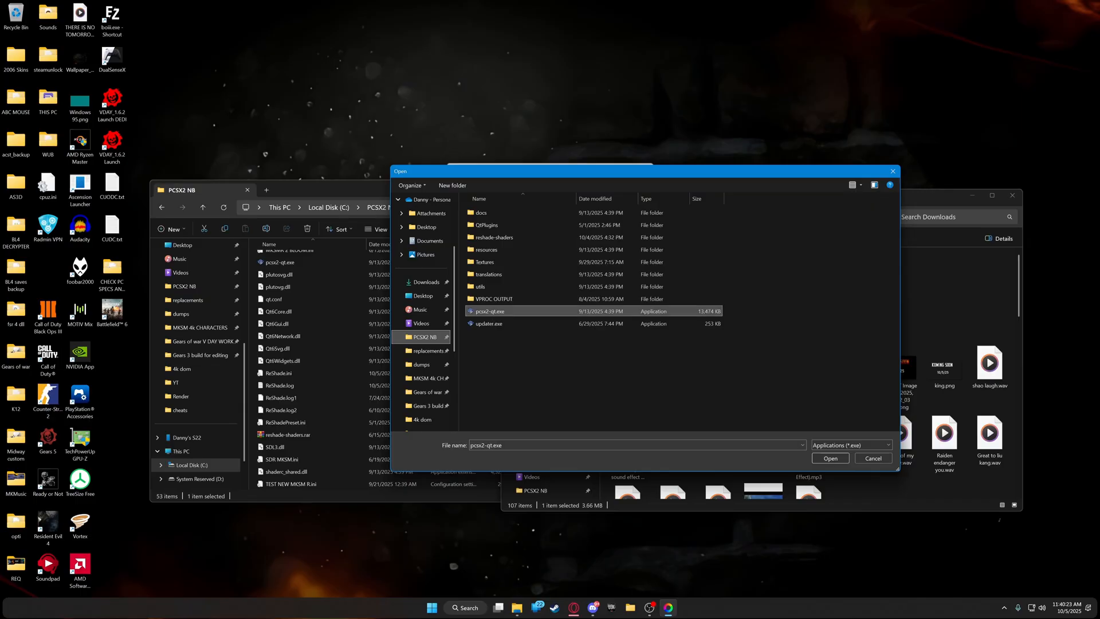
left_click(829, 458)
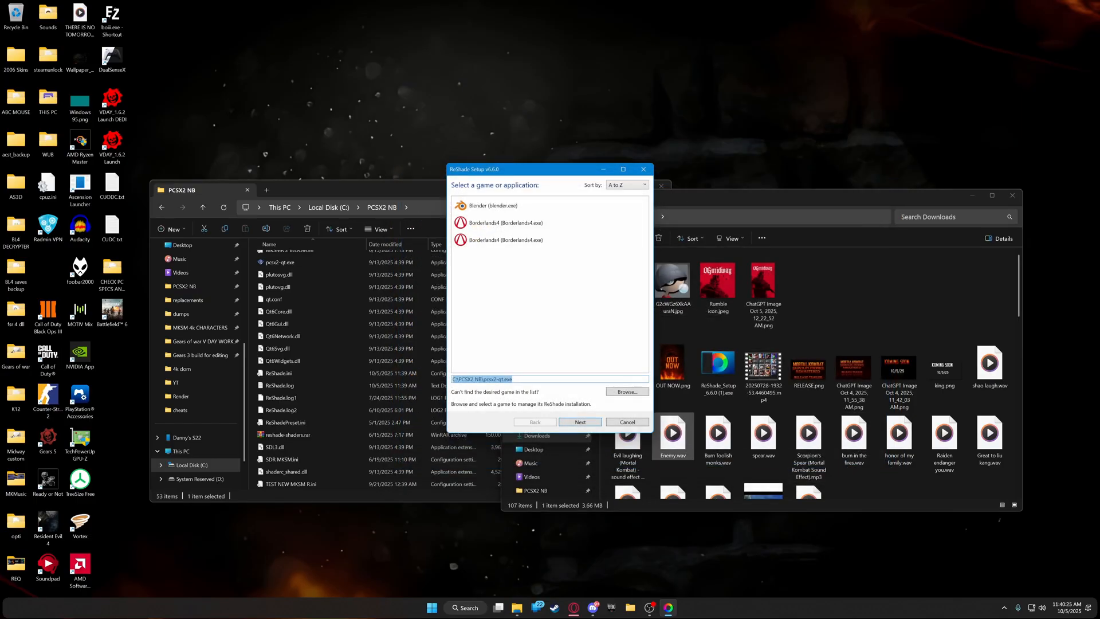
- Choose DirectX 10/11/12 and finish by updating the existing ReShade installation
left_click(580, 422)
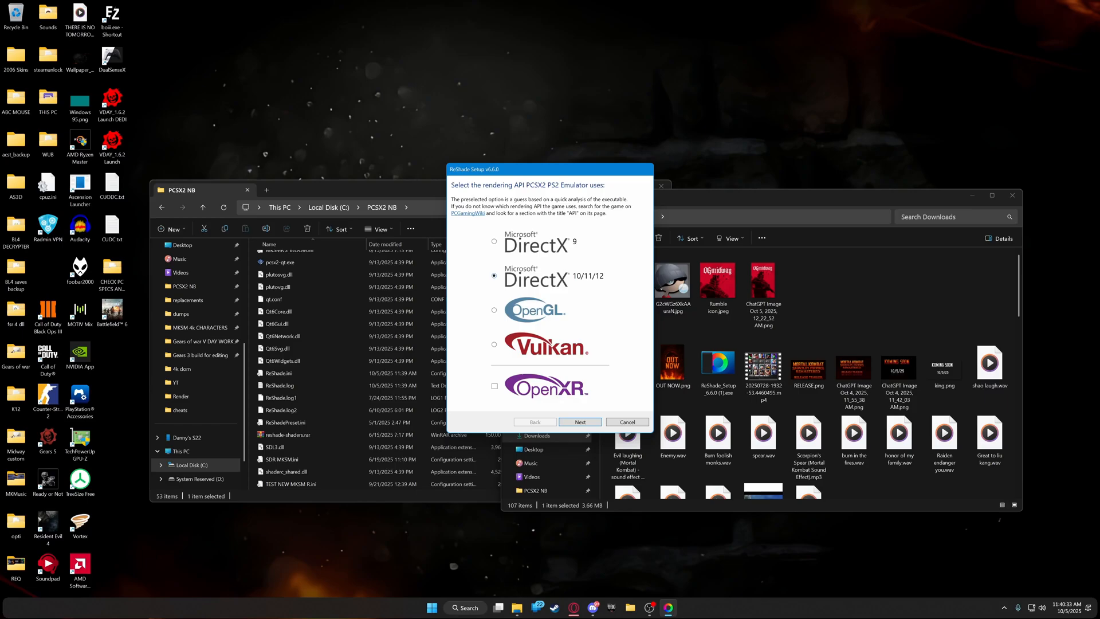
left_click(580, 421)
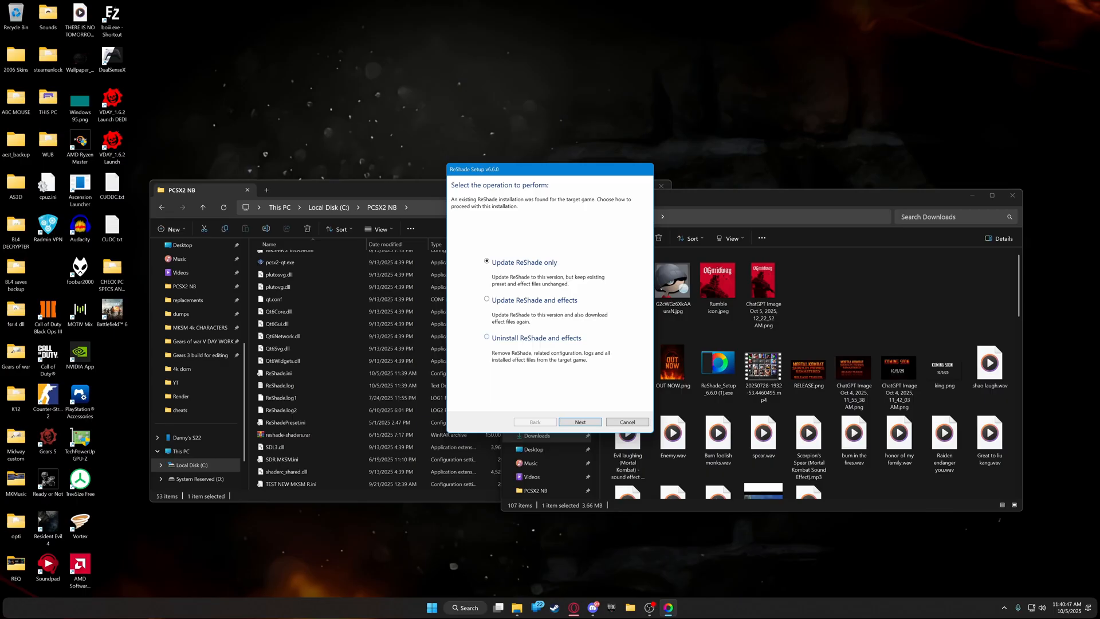
left_click(626, 422)
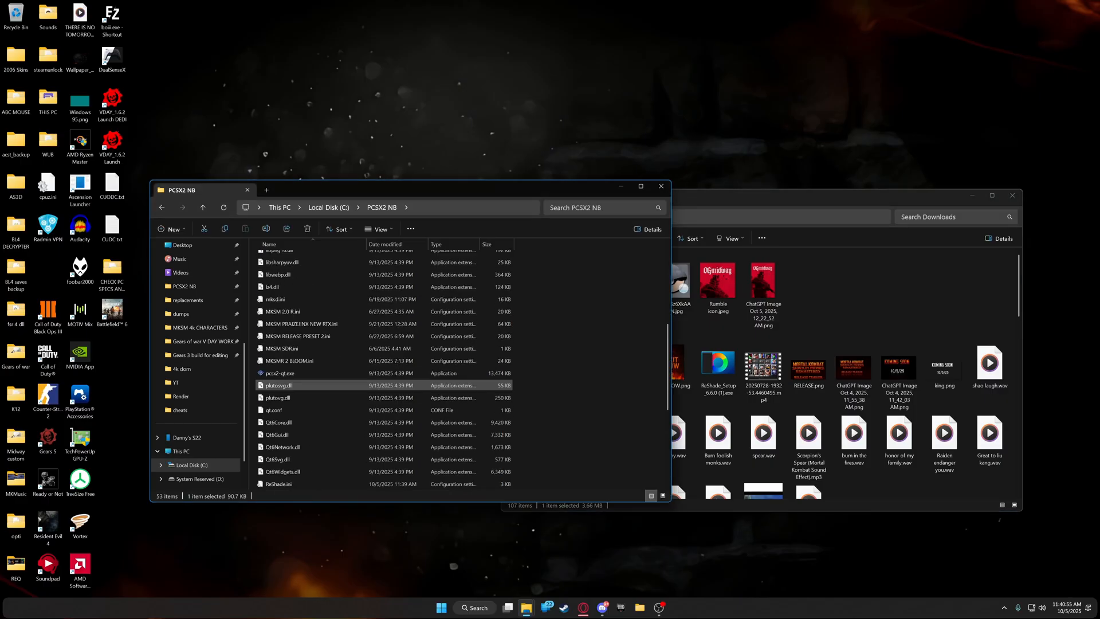
- Open reshade-shaders.rar from the PCSX2 NB reshade-shaders folder in WinRAR
scroll("up", 3)
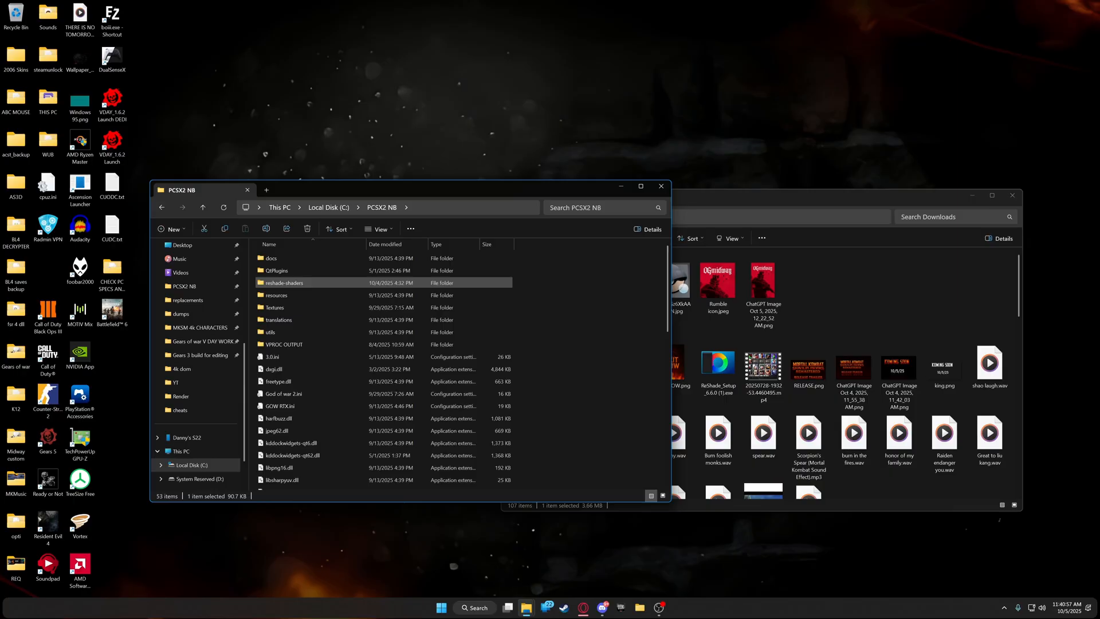
double_click(284, 282)
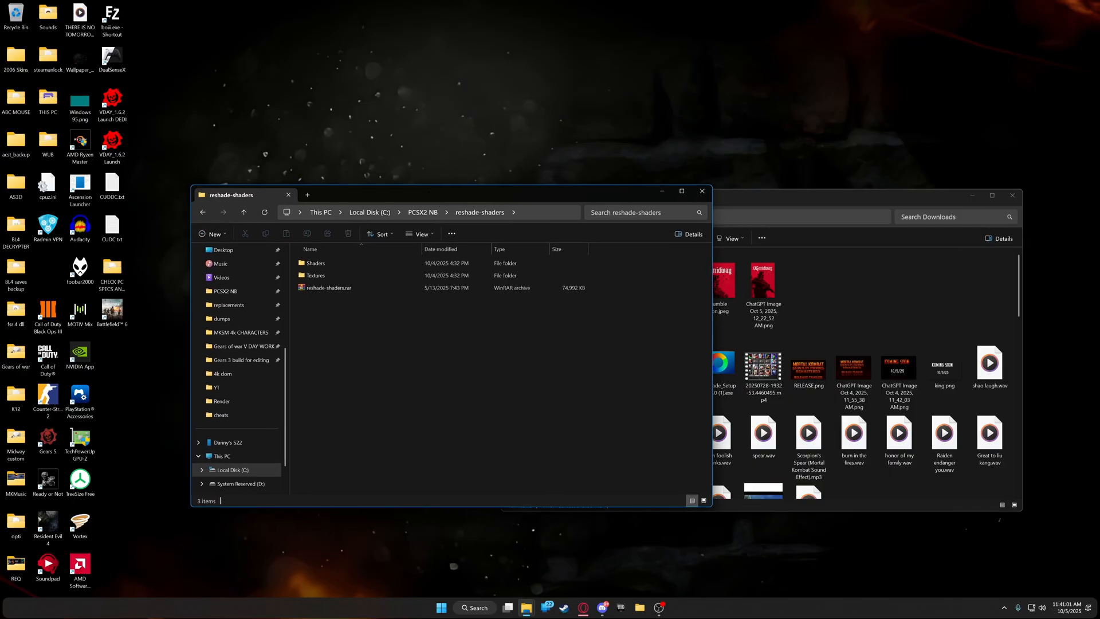
left_click(328, 288)
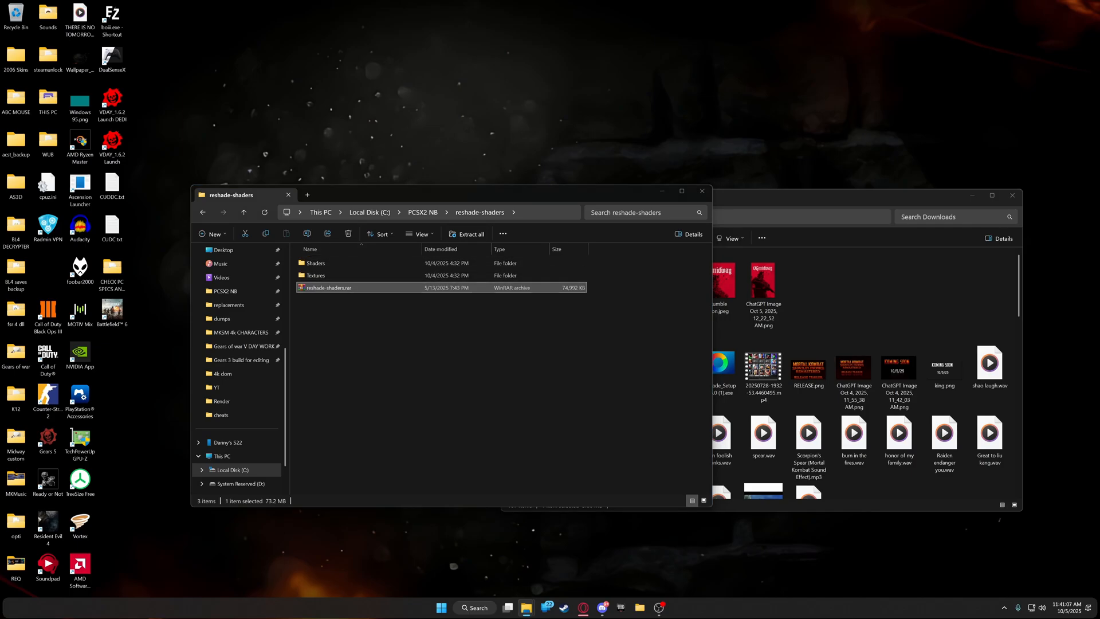
double_click(329, 287)
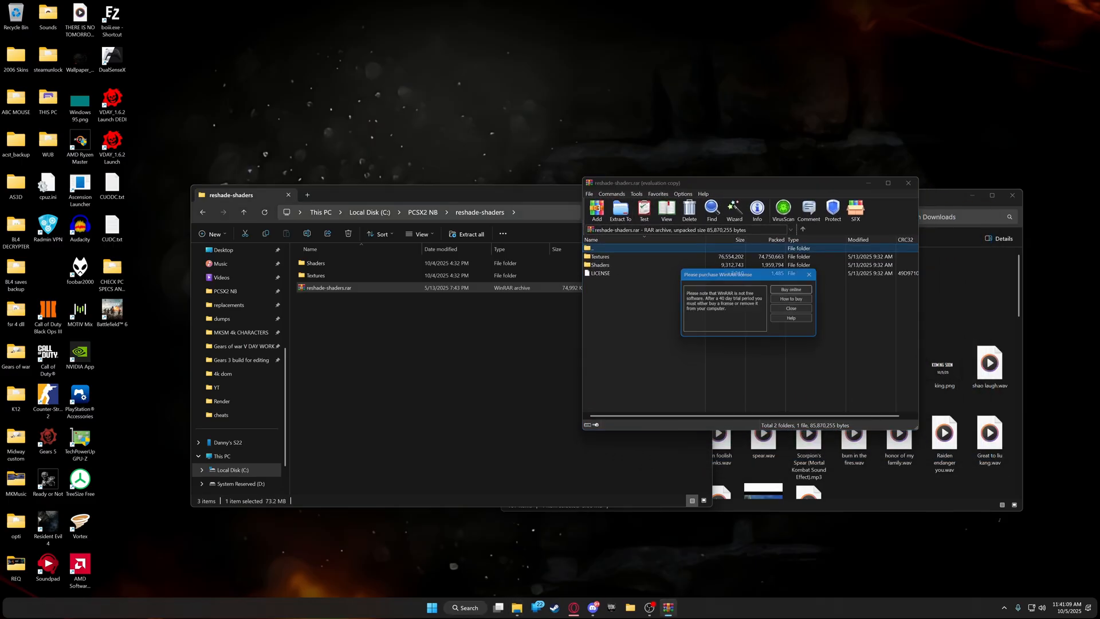
- Dismiss WinRAR's purchase reminder and close the reshade-shaders archive window
left_click(790, 308)
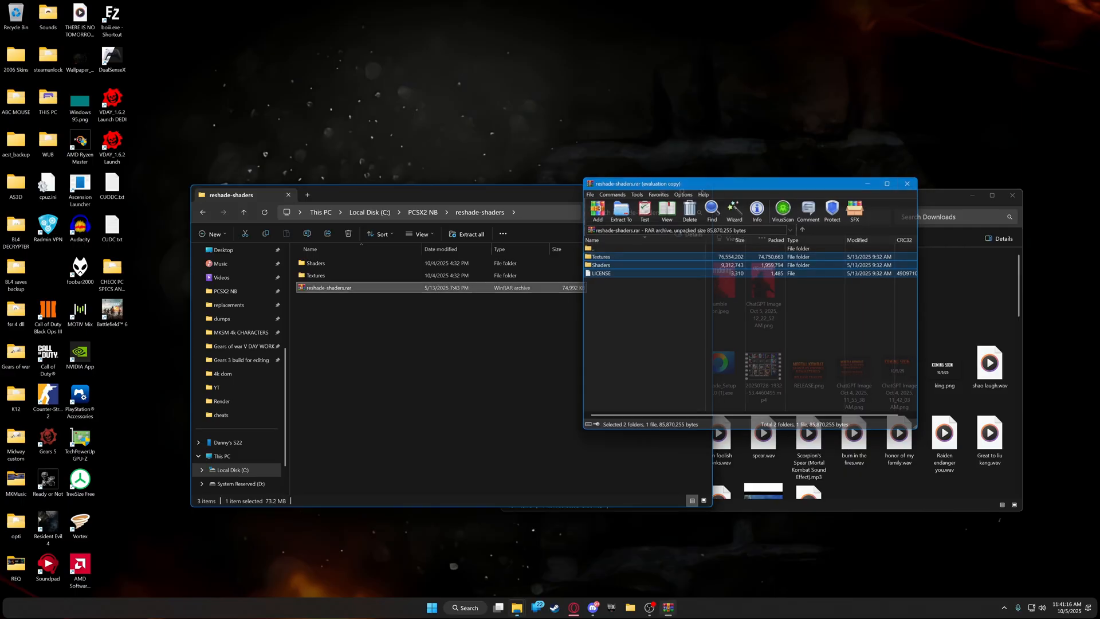
left_click(907, 183)
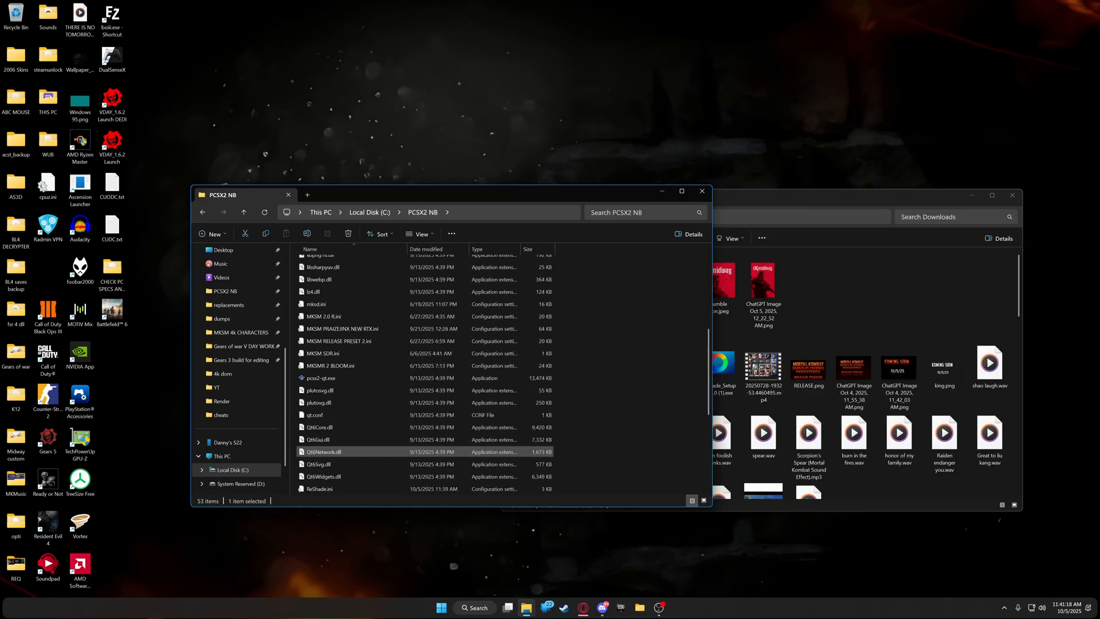
mouse_move(343, 341)
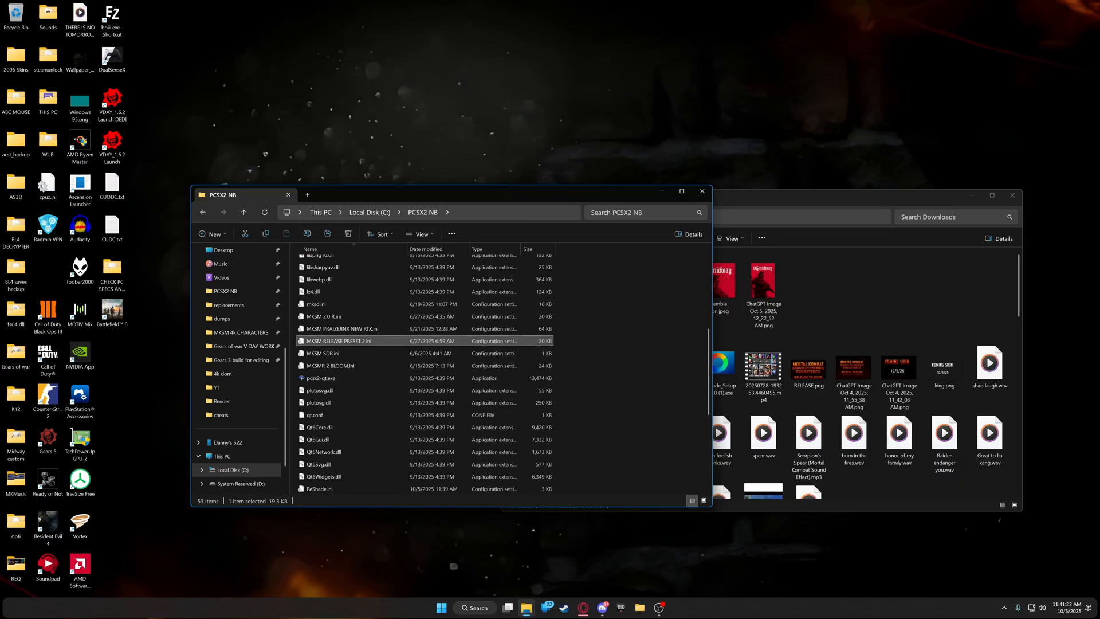
- Inspect the TEST NEW MKSM R preset, ReShade log and The Warriors preset files
scroll("down", 3)
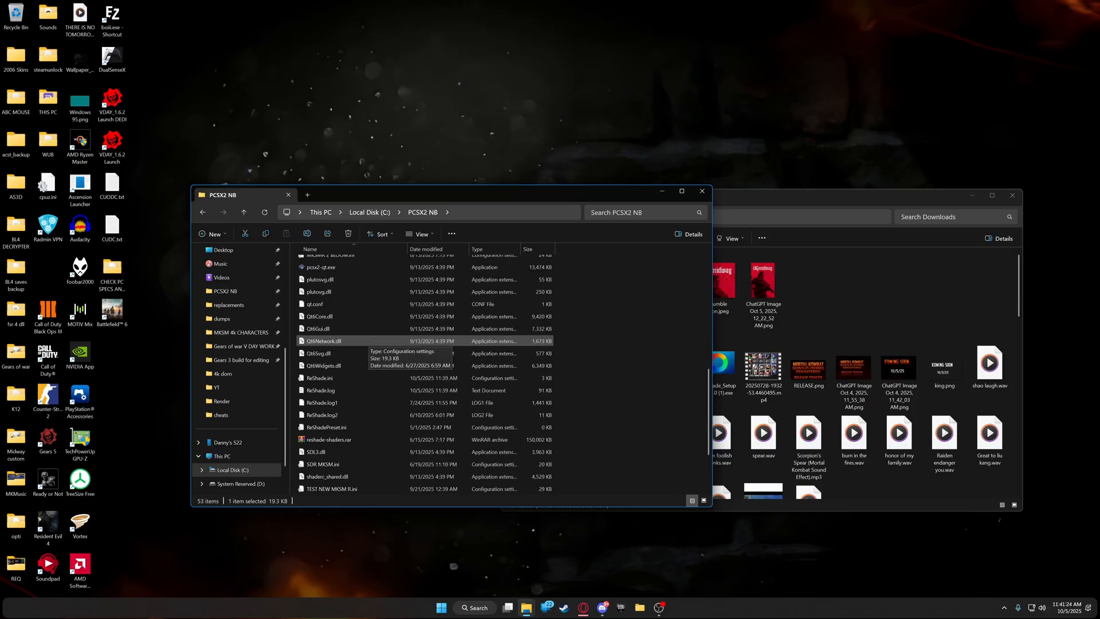
scroll("down", 3)
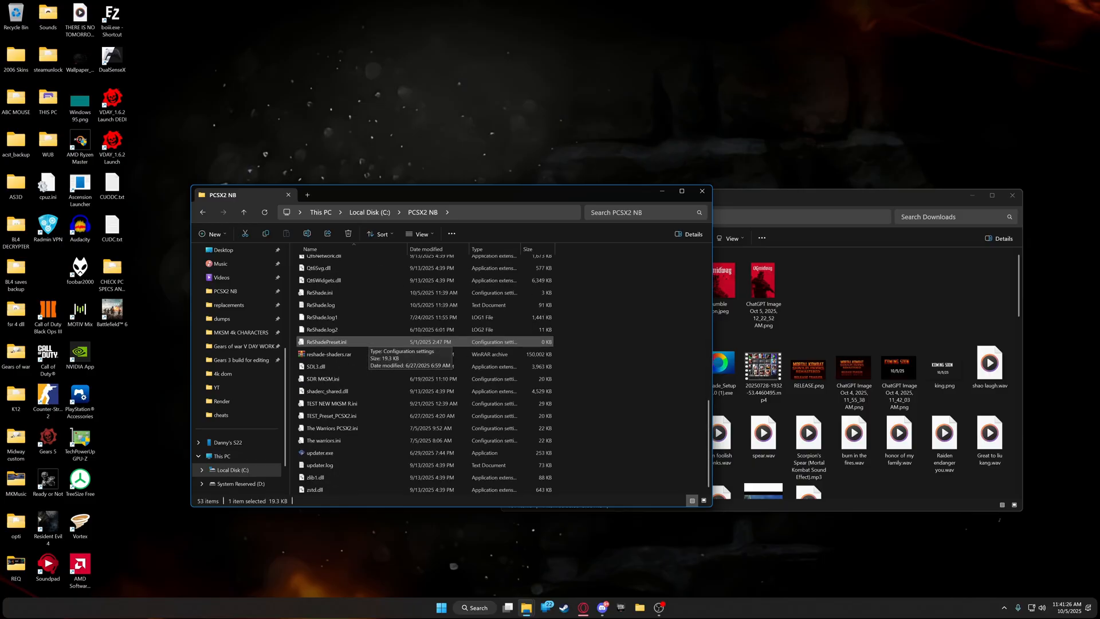
left_click(331, 402)
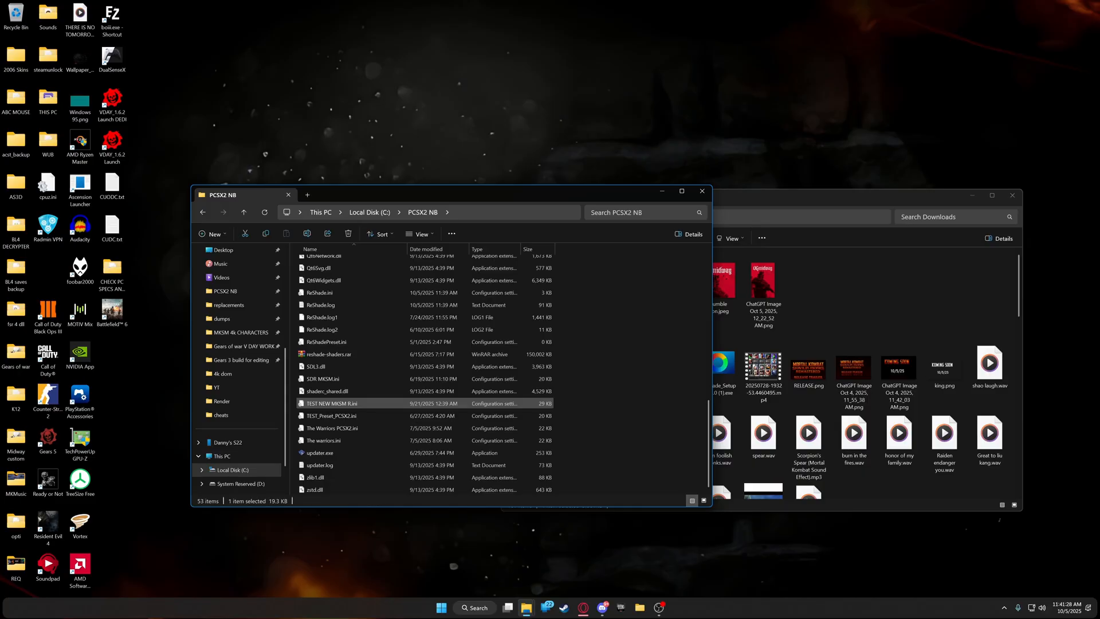
left_click(320, 317)
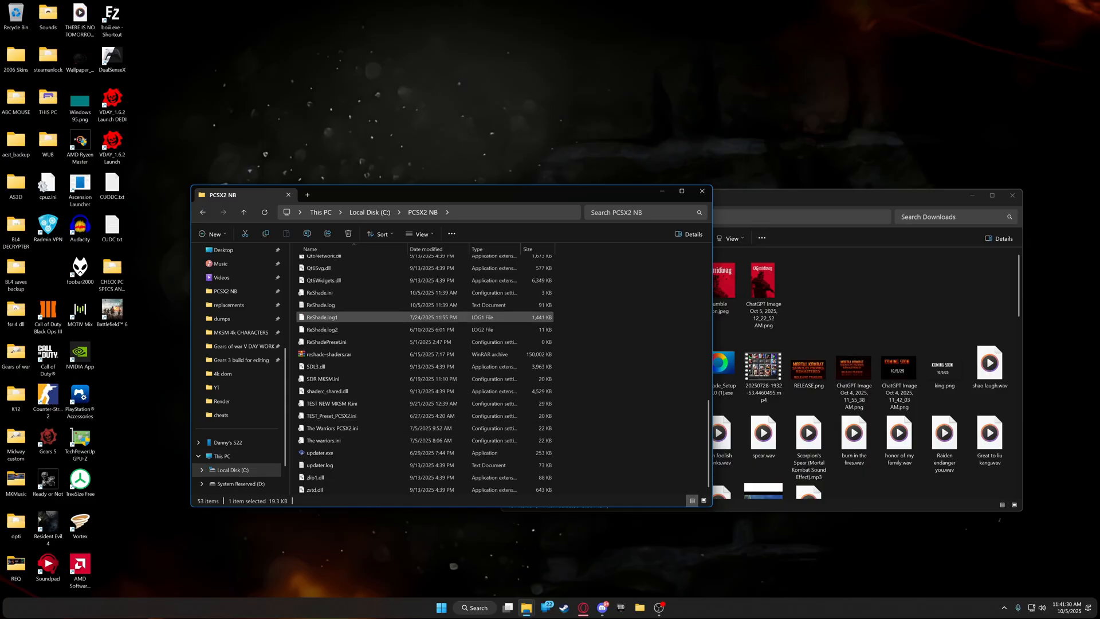
left_click(331, 428)
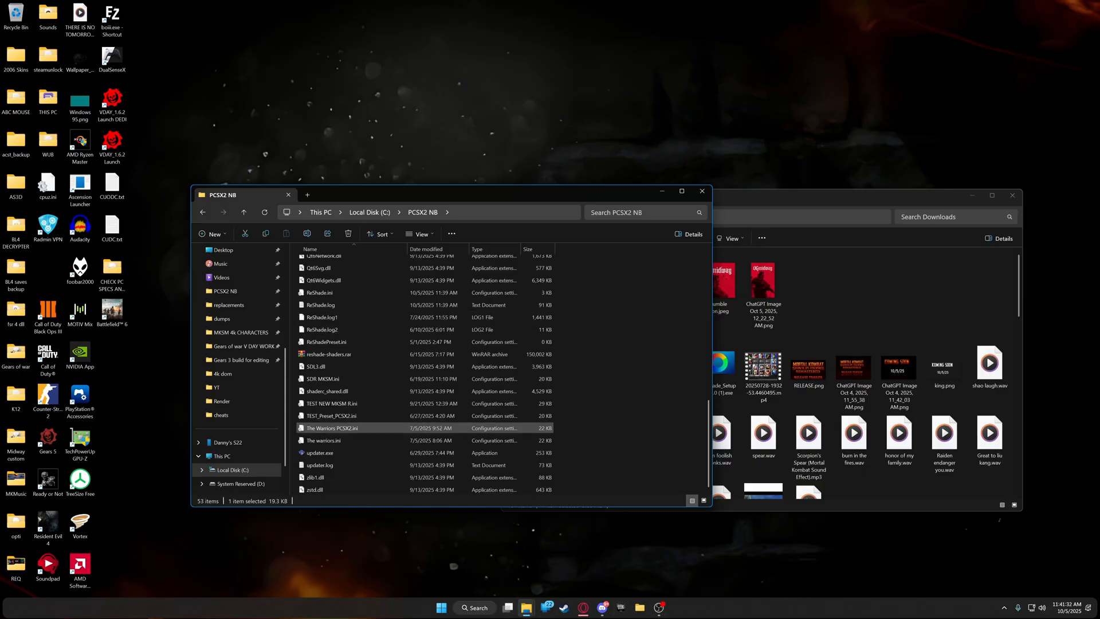
left_click(220, 456)
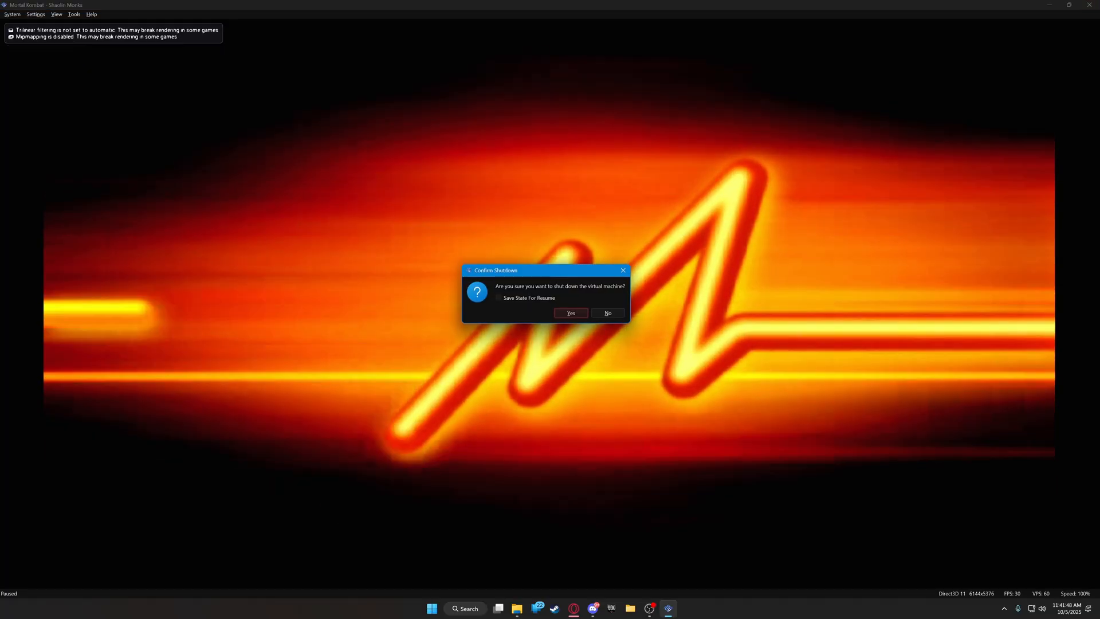
- Confirm the virtual machine shutdown and relaunch pcsx2-qt.exe from PCSX2 NB
left_click(569, 312)
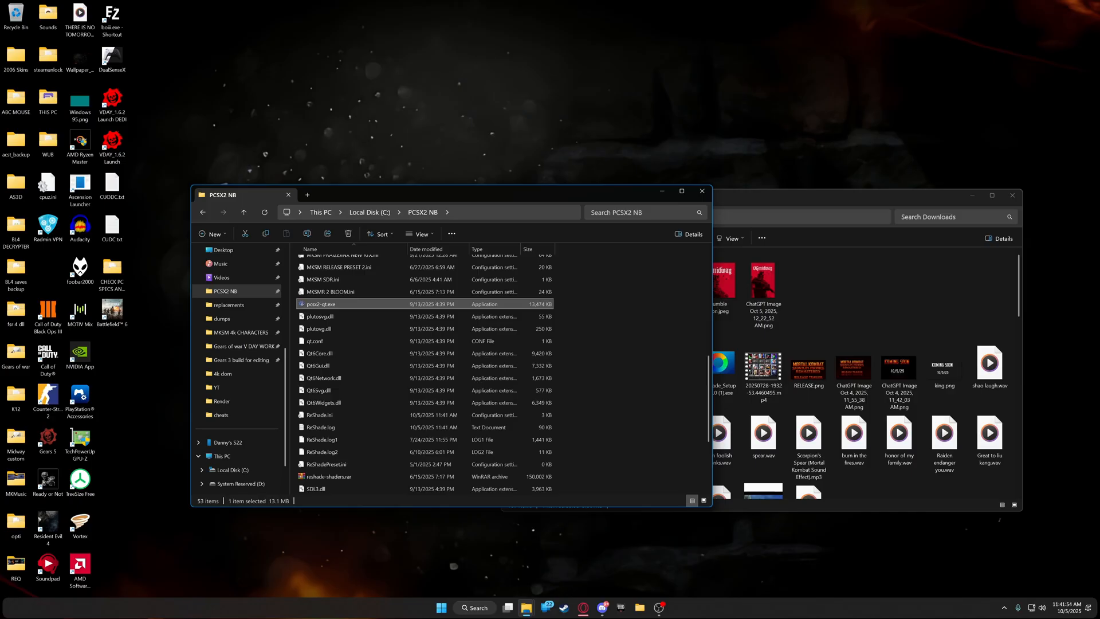
double_click(319, 304)
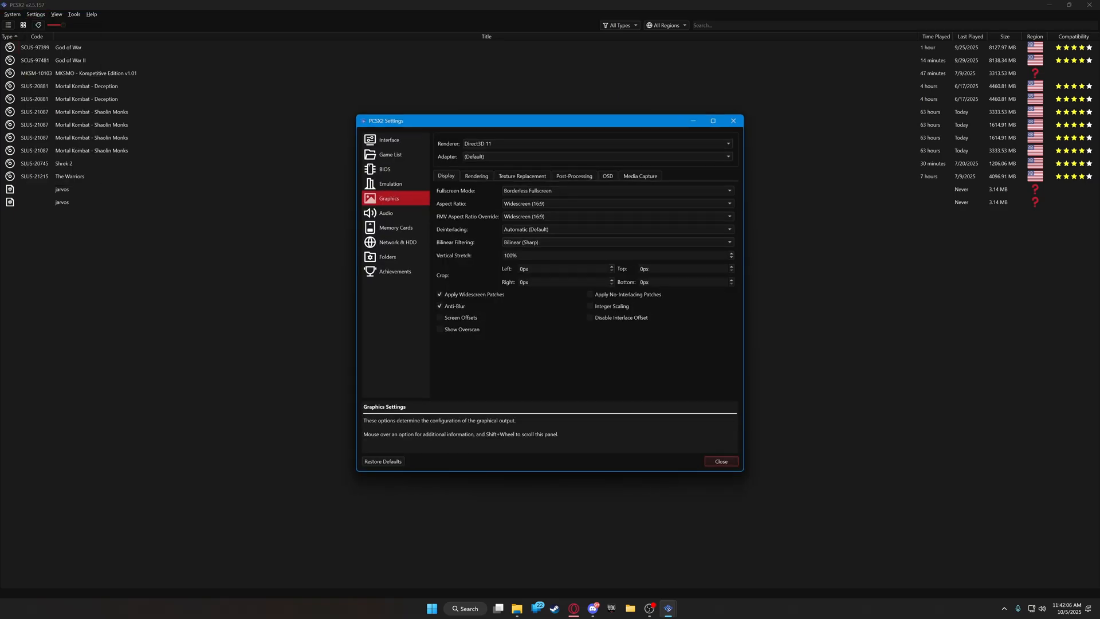
- Verify Mipmapping is unchecked under Rendering, then launch Mortal Kombat - Shaolin Monks
left_click(475, 176)
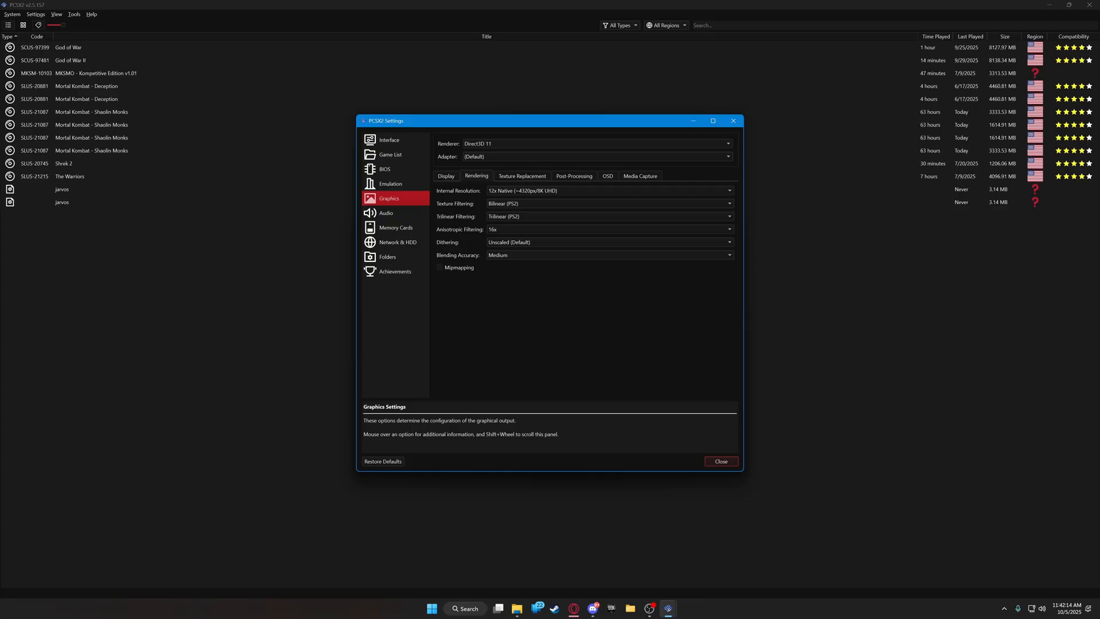
mouse_move(459, 268)
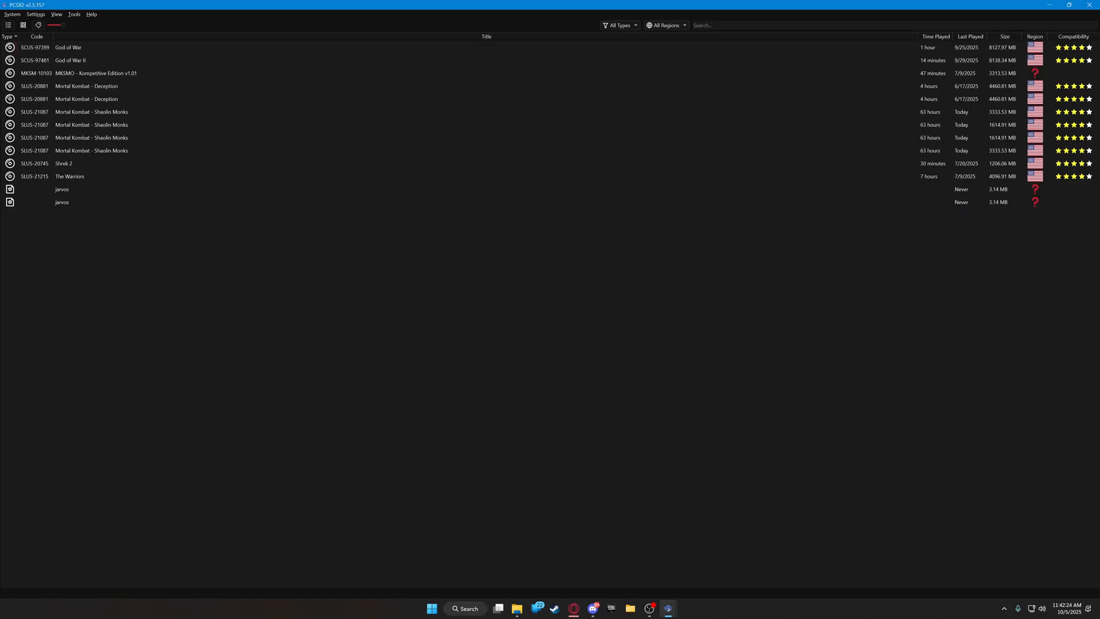
double_click(91, 111)
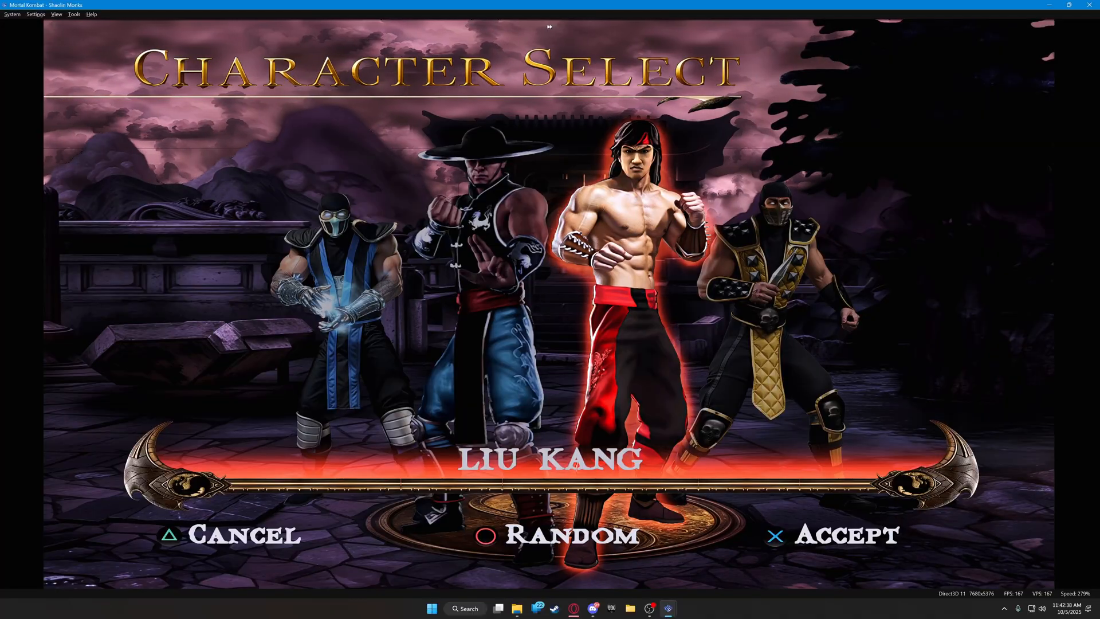
- Review the controller bindings in PCSX2's Controllers settings
left_click(35, 14)
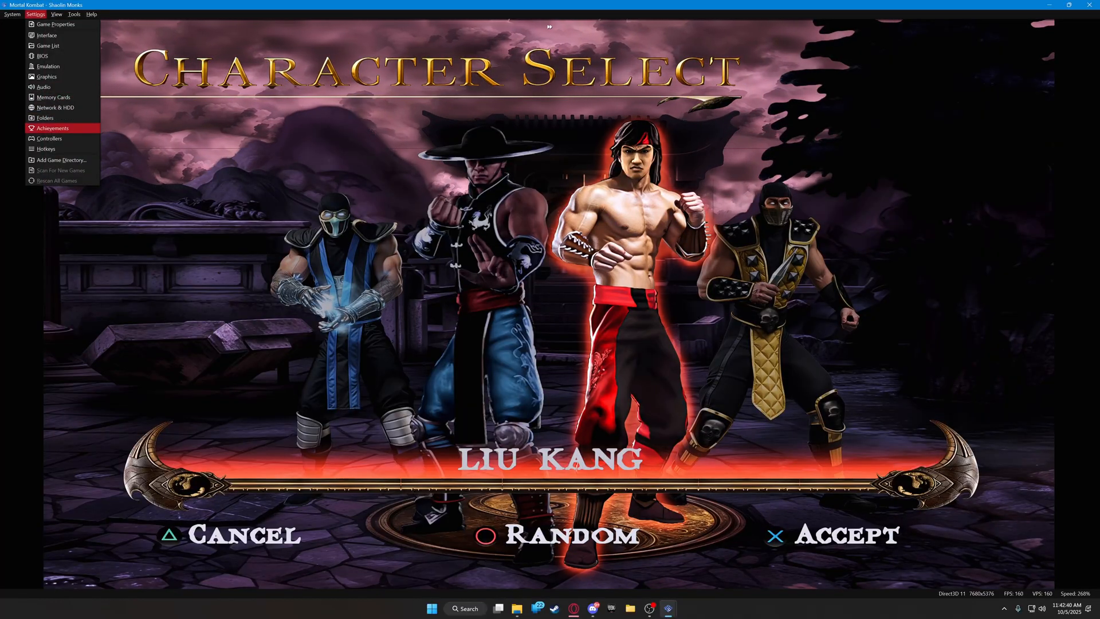
left_click(50, 138)
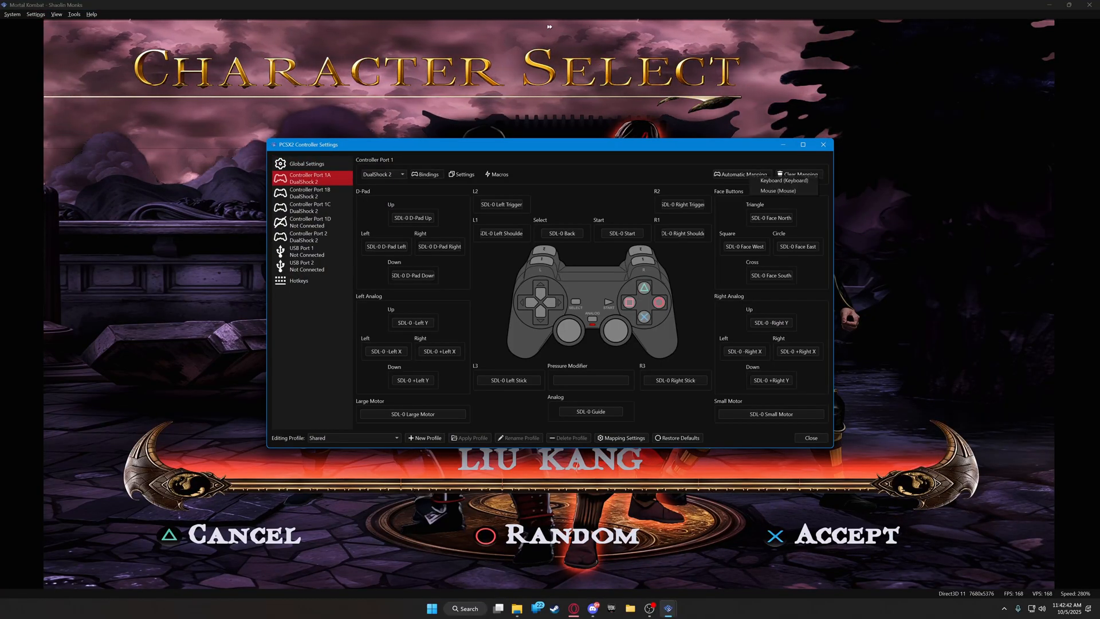
left_click(809, 437)
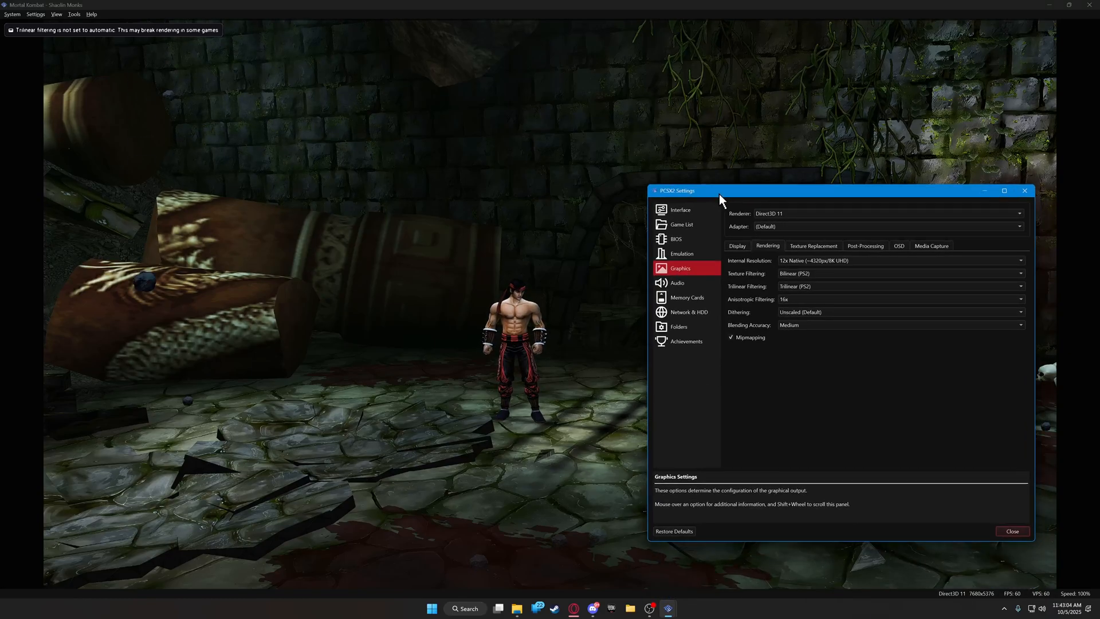
- Uncheck Mipmapping, close the graphics settings and confirm shutting down the game
left_click(731, 337)
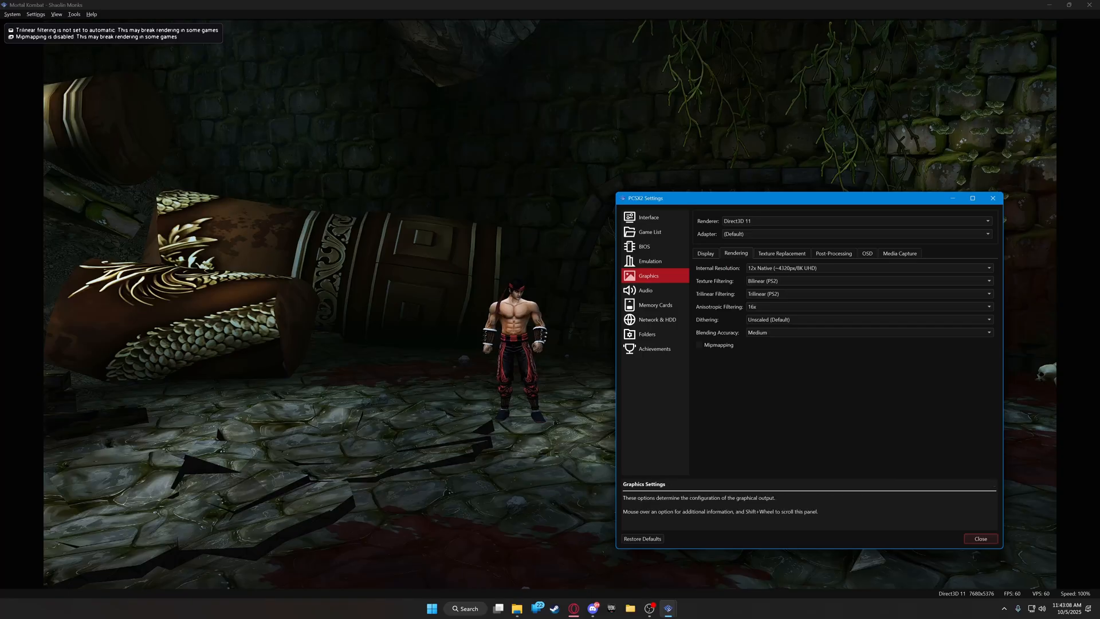
left_click(979, 538)
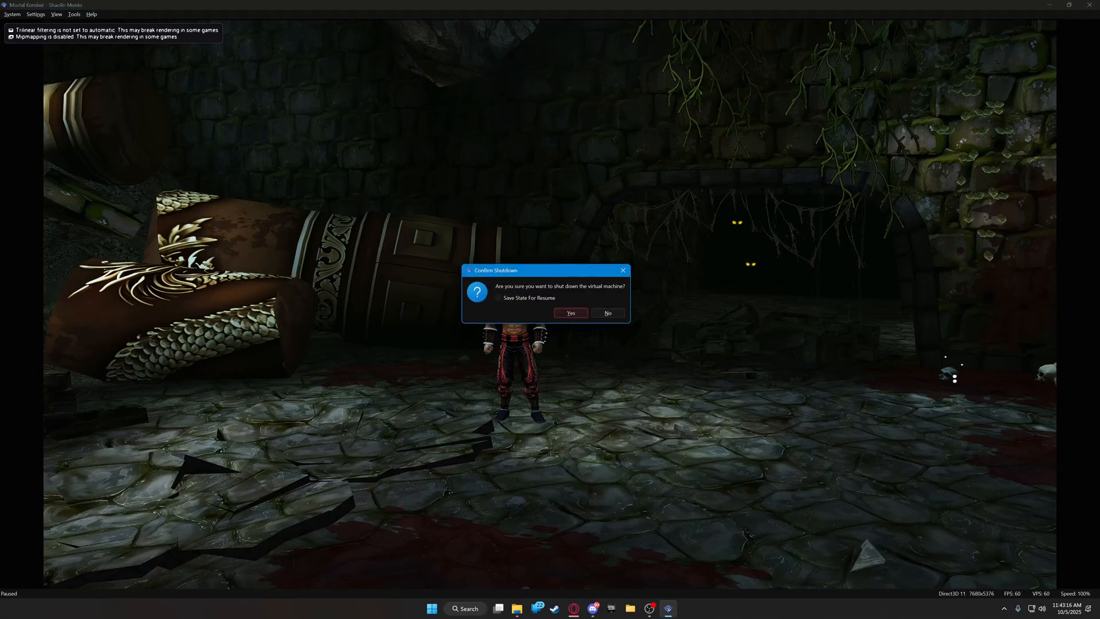
left_click(569, 313)
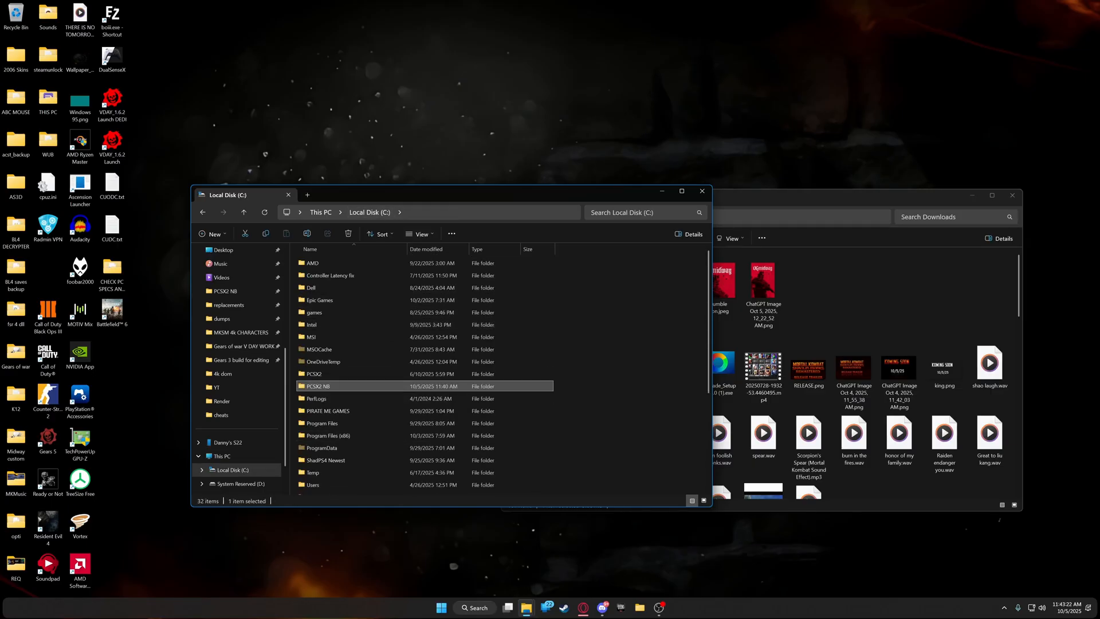
- Browse into PCSX2 NB > textures > SLUS-21087 to view the texture packs
double_click(318, 386)
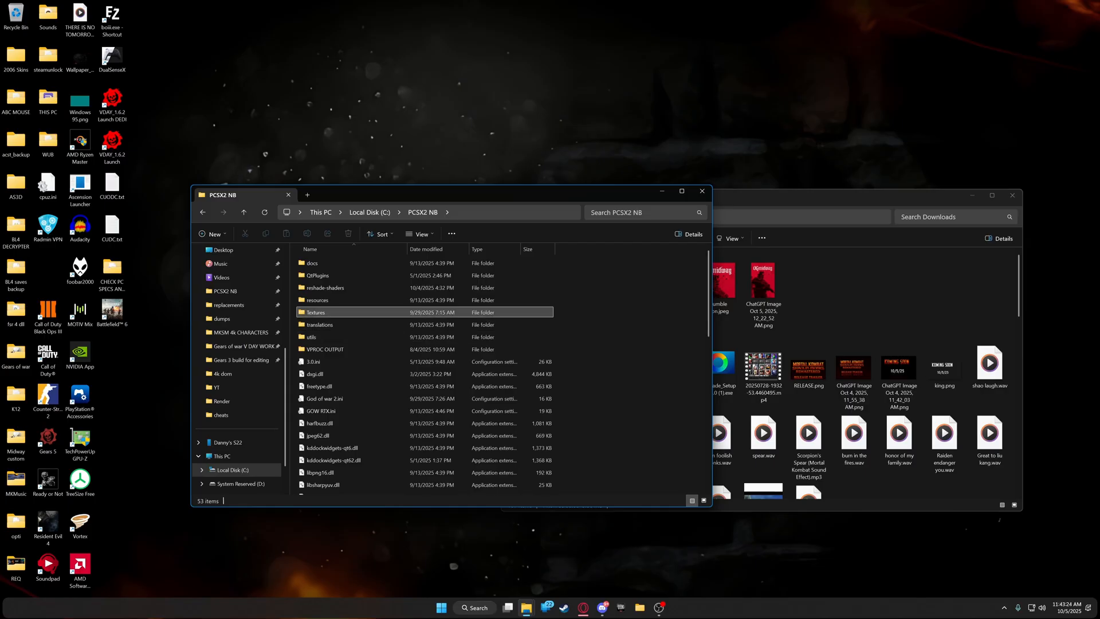
double_click(316, 313)
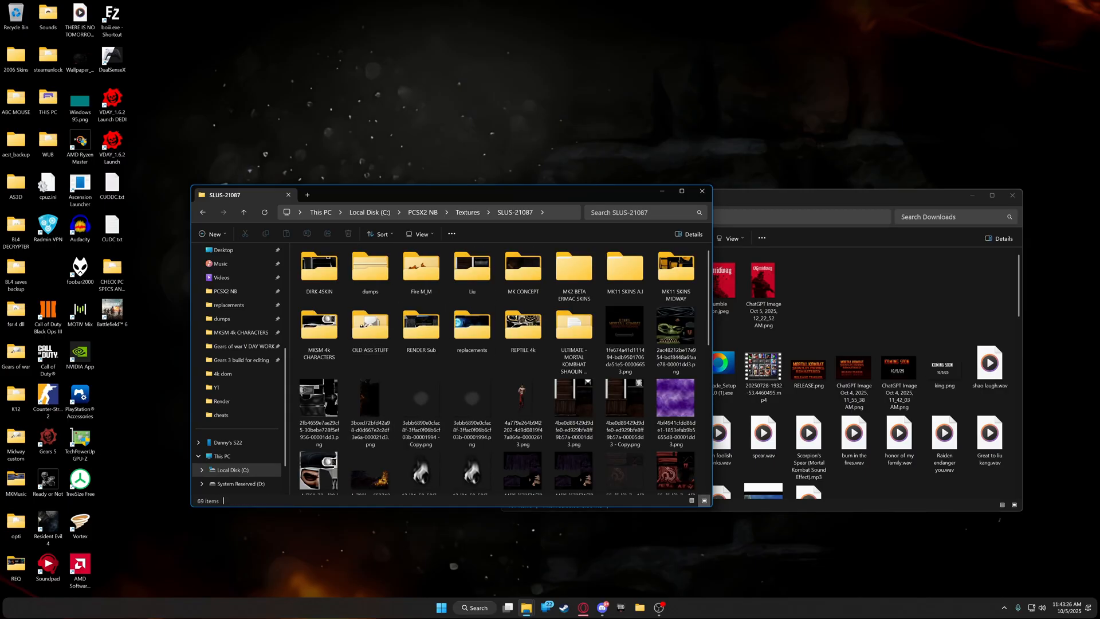
double_click(421, 326)
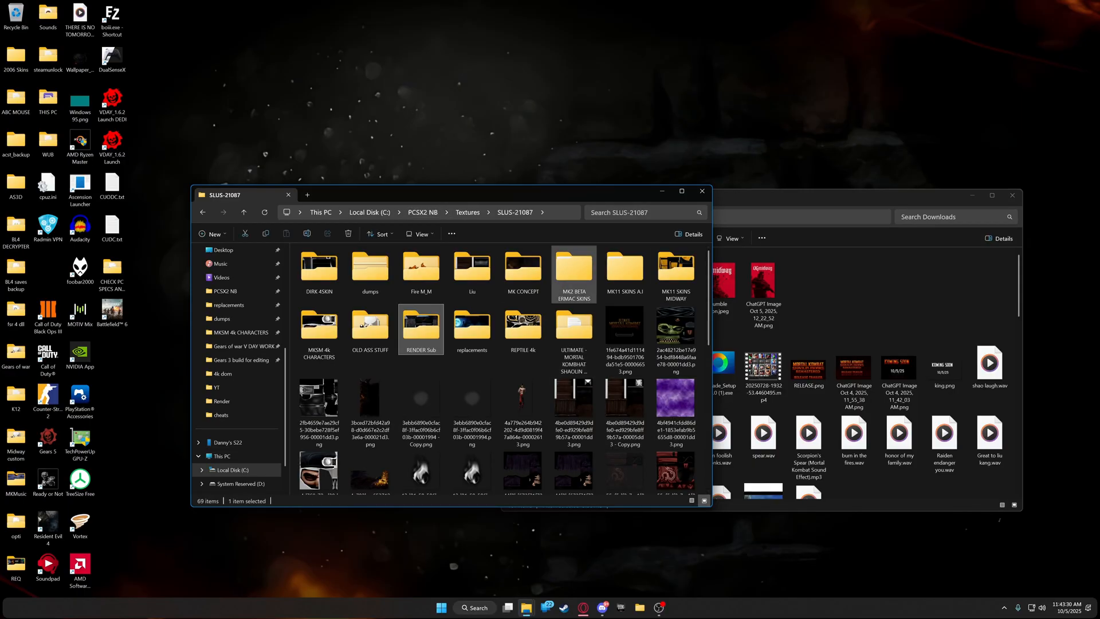
mouse_move(573, 270)
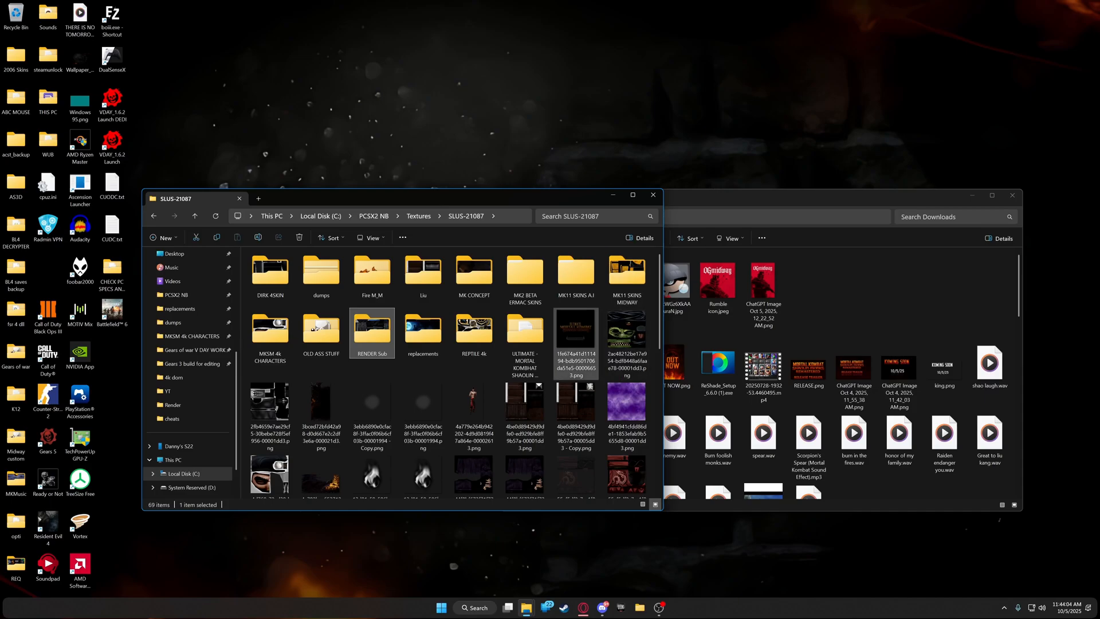
mouse_move(474, 330)
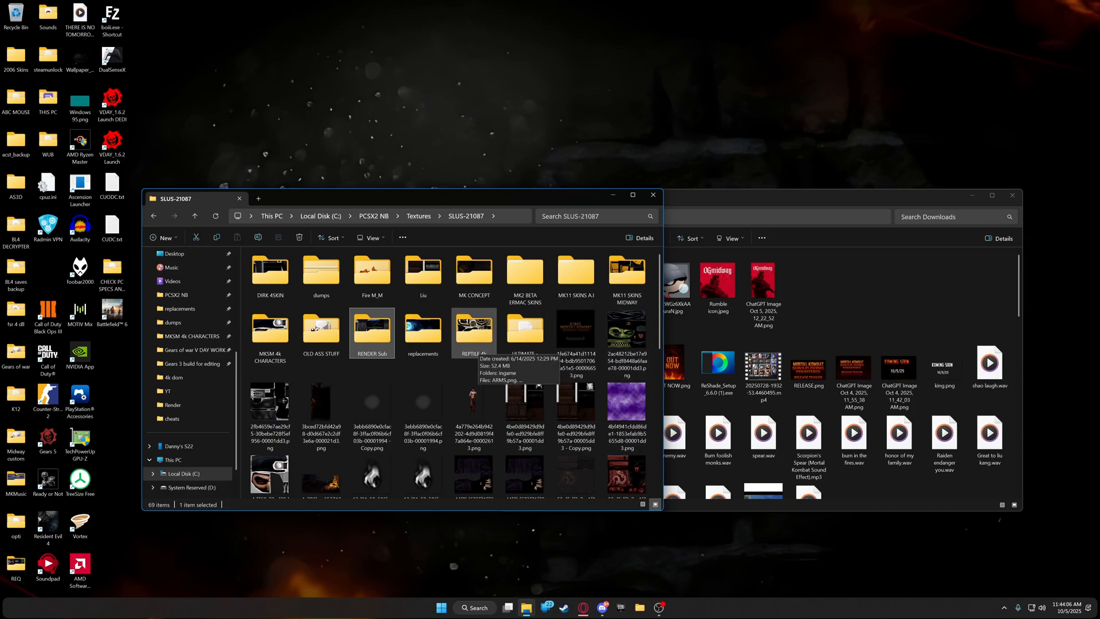
mouse_move(524, 330)
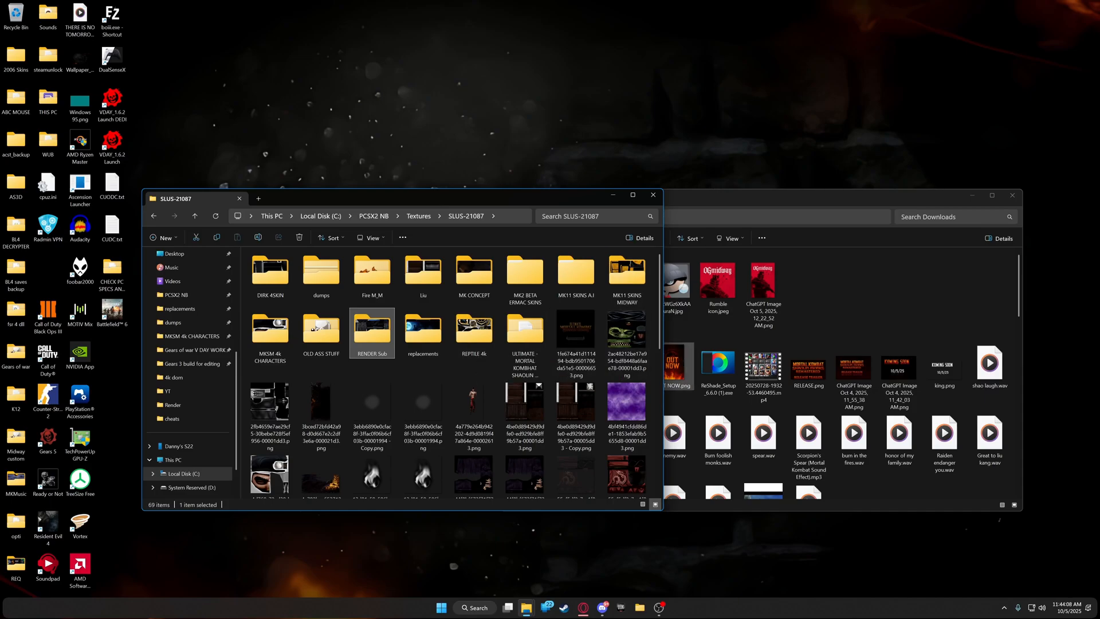
left_click(524, 330)
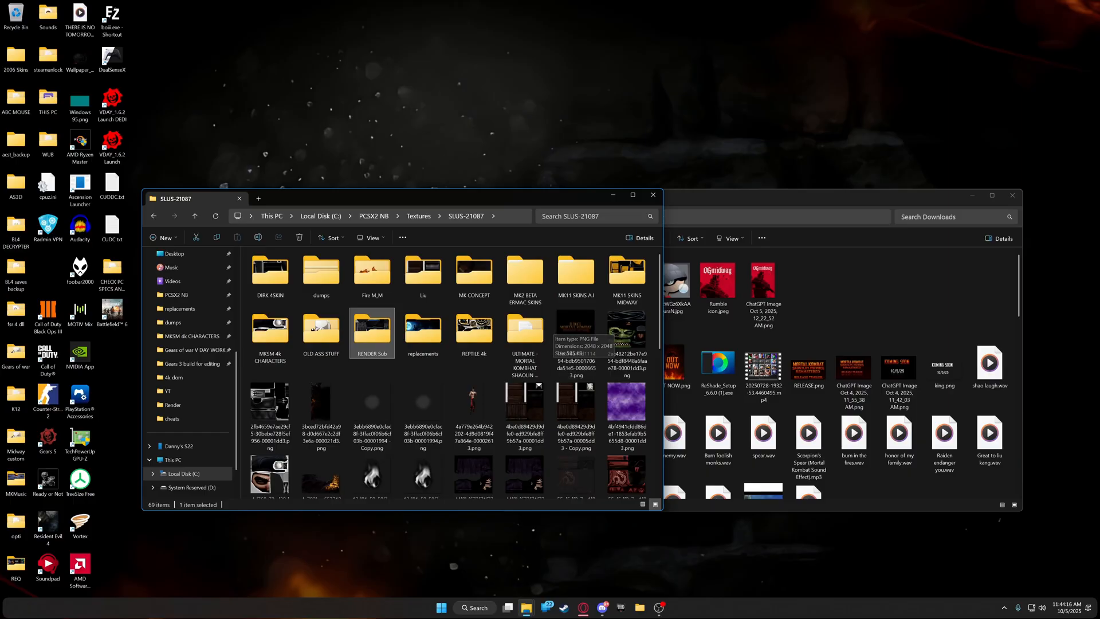
mouse_move(524, 330)
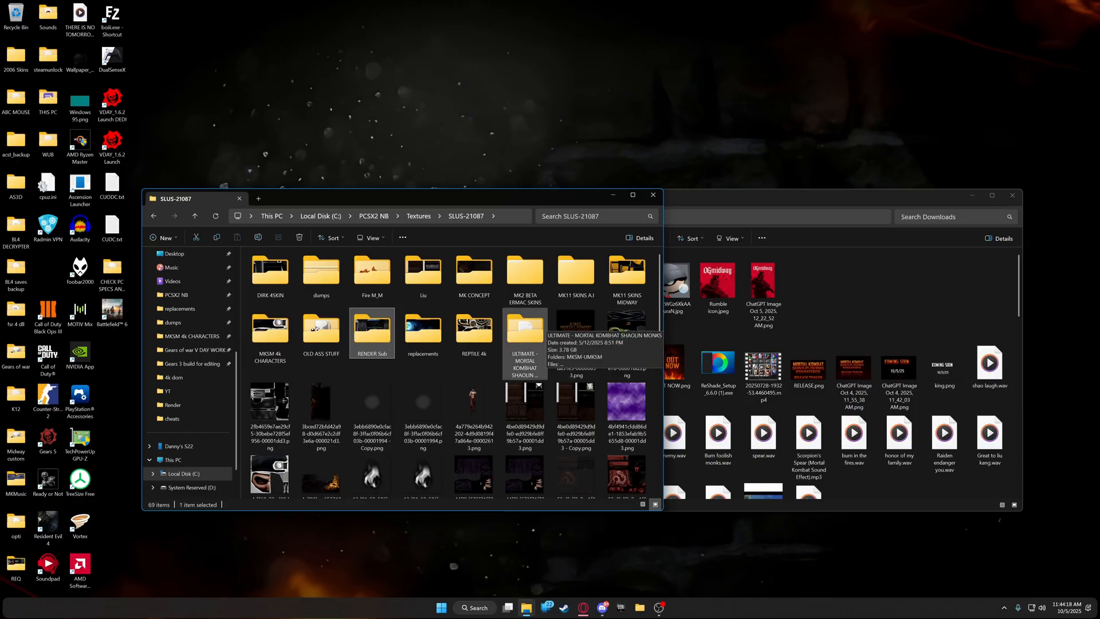